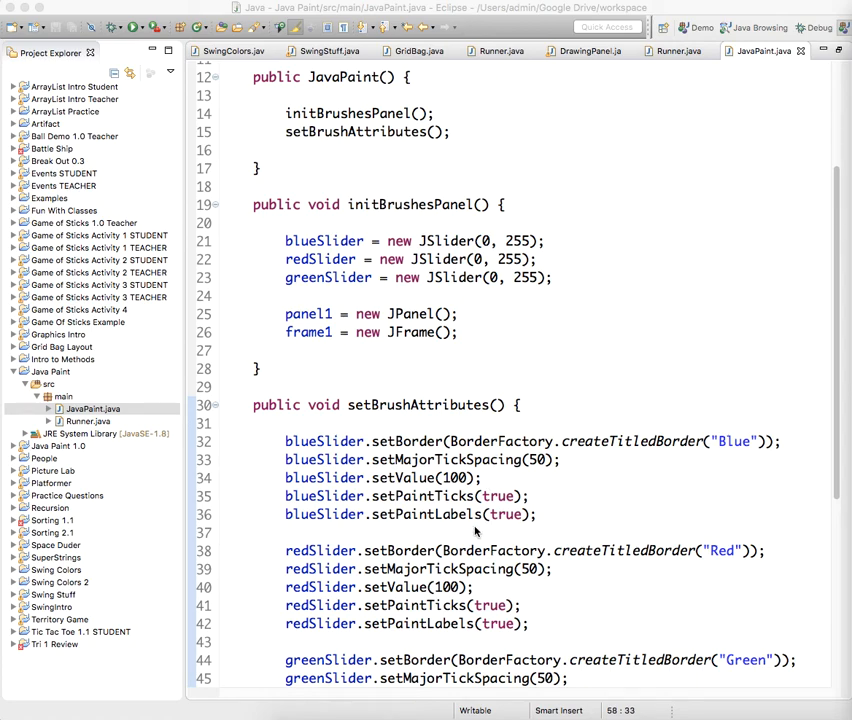
mouse_move(508, 534)
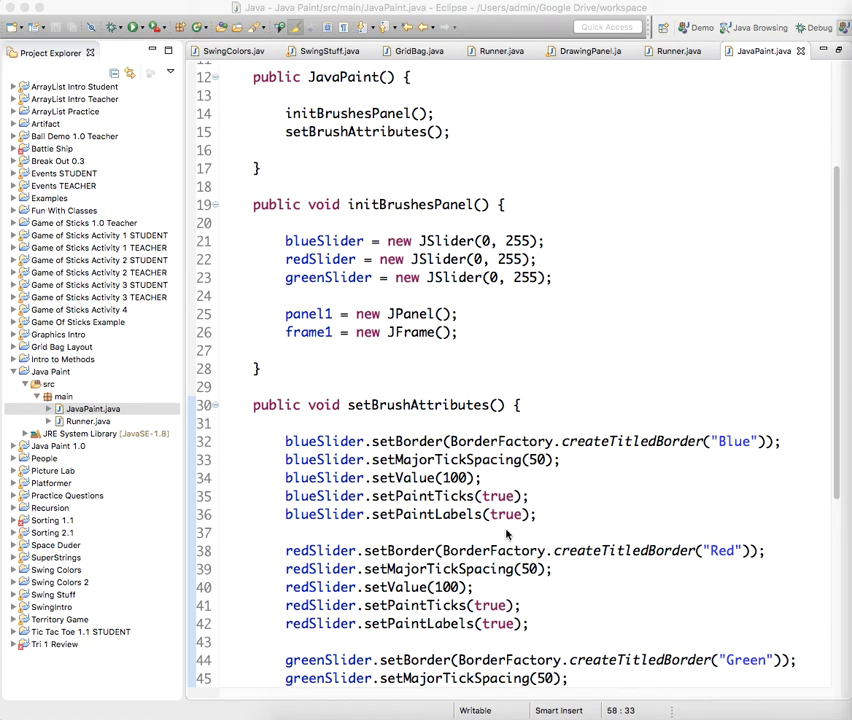
- Declare 'private class MyChangeListener implements ChangeListener {' below setBrushAttributes
scroll(down, 3)
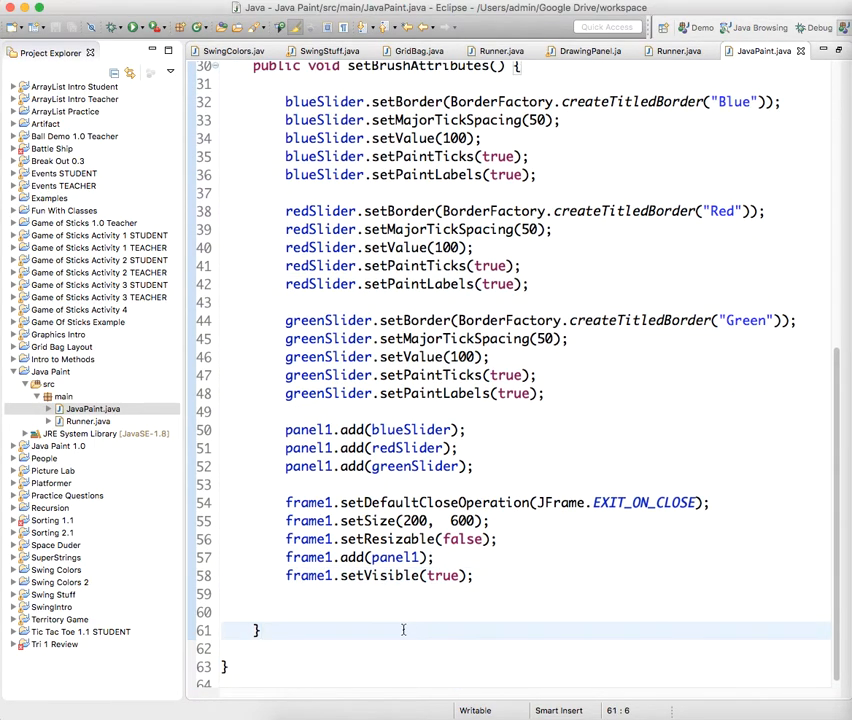
text(pr)
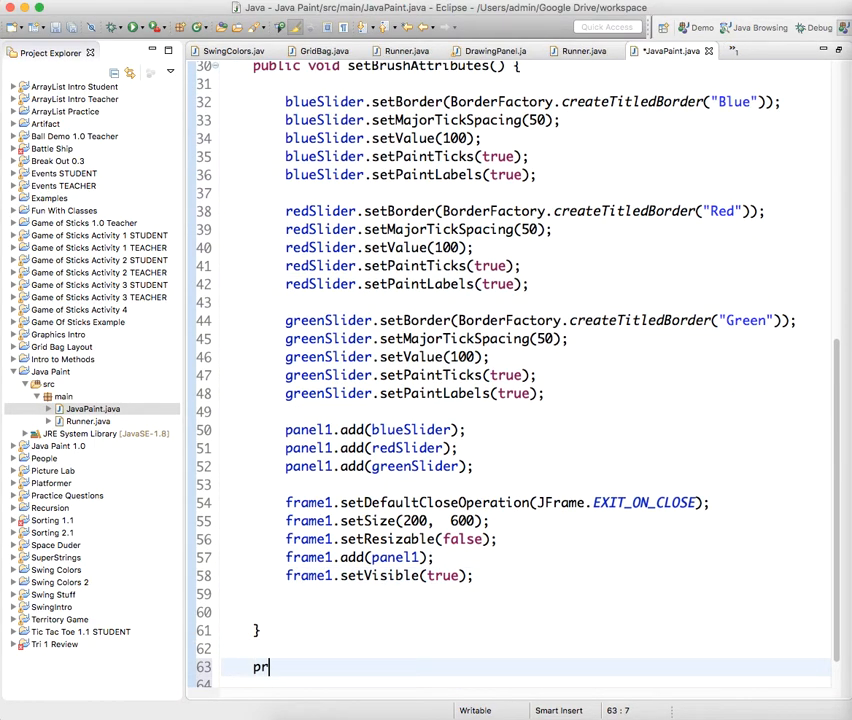
text(ivate M)
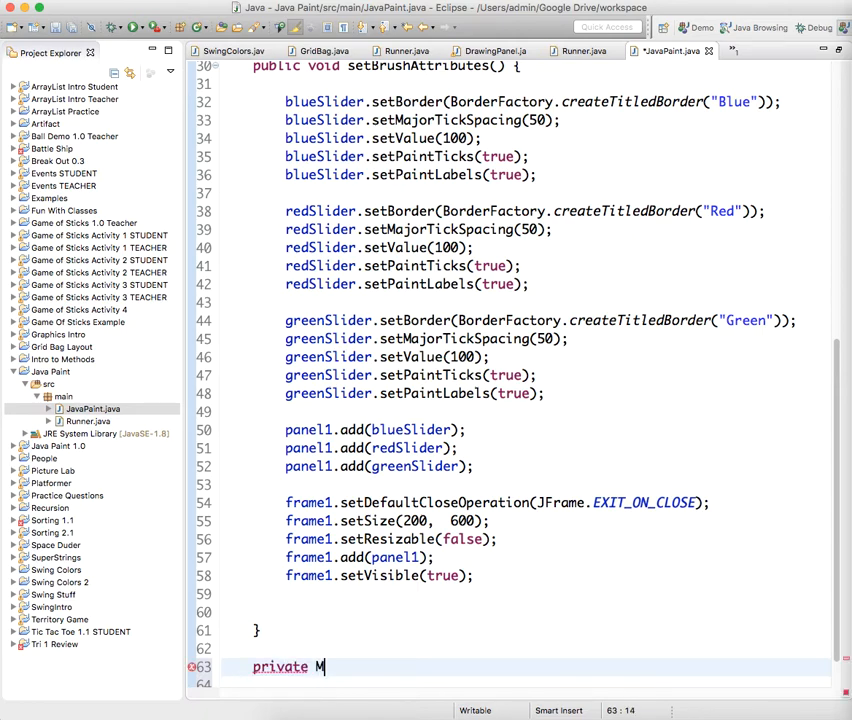
text(yChange)
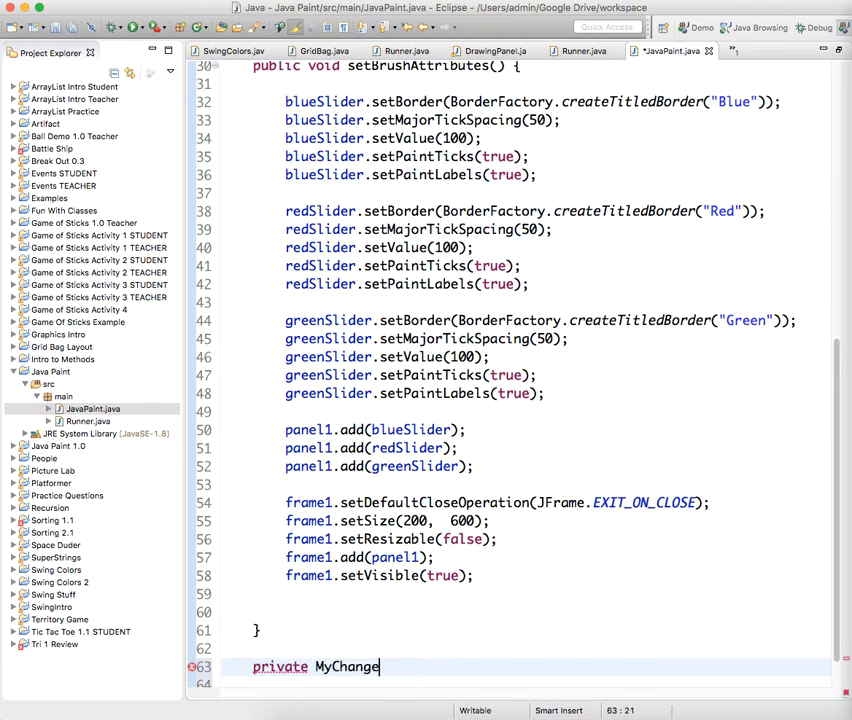
text(Listener)
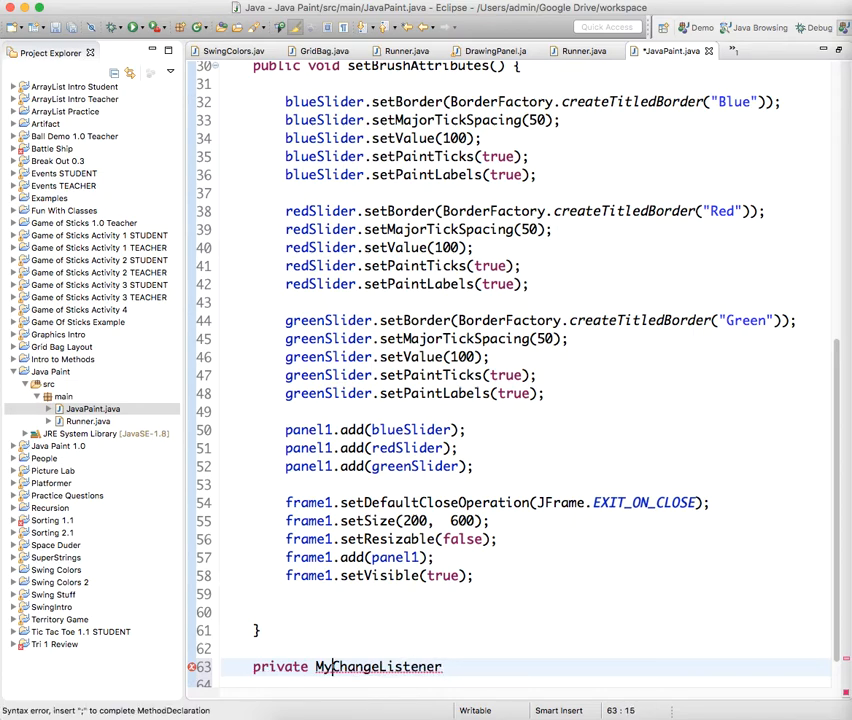
text(class)
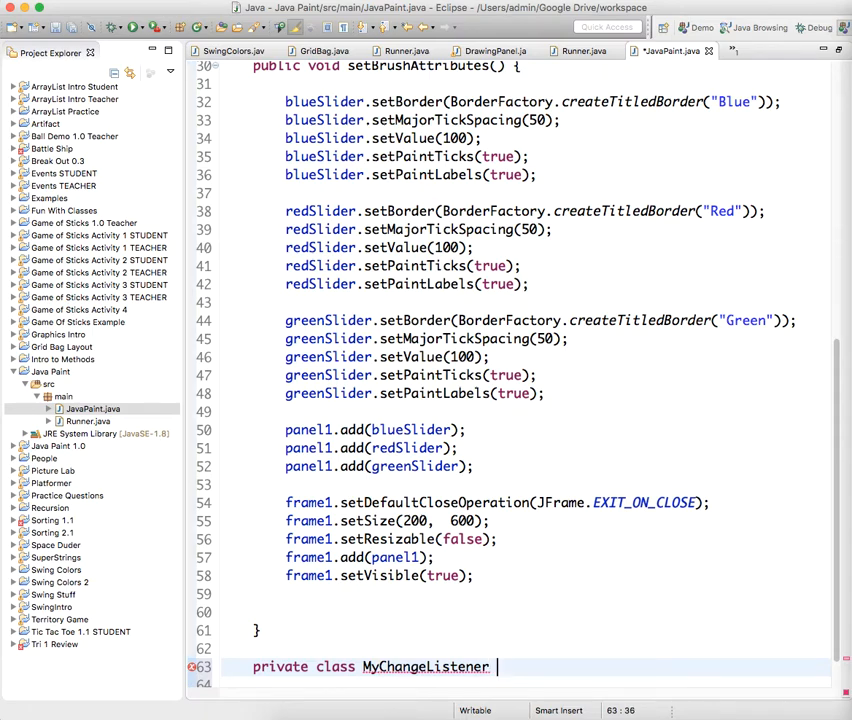
text(implements C)
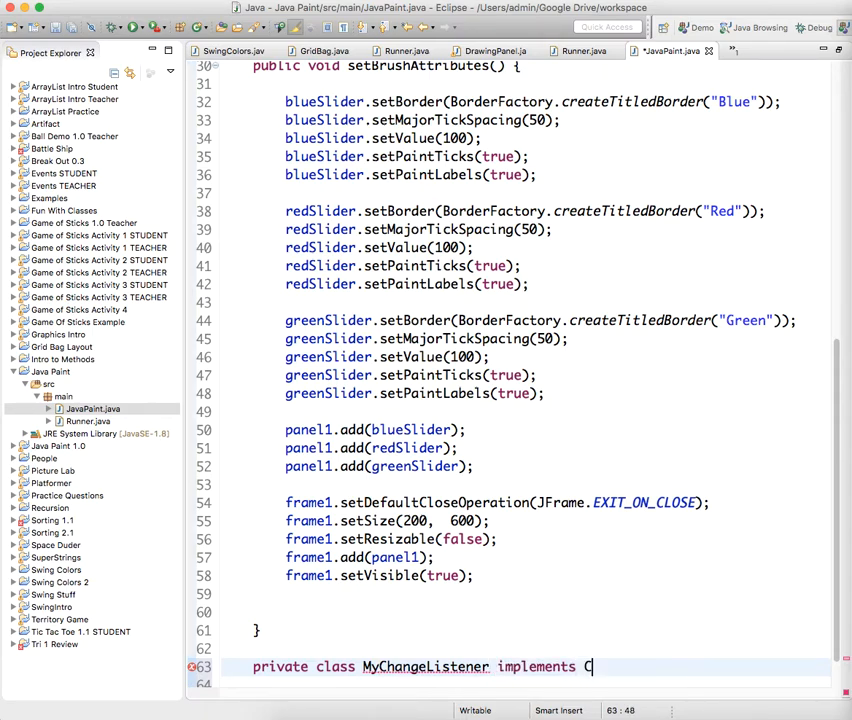
text(hangeListener{)
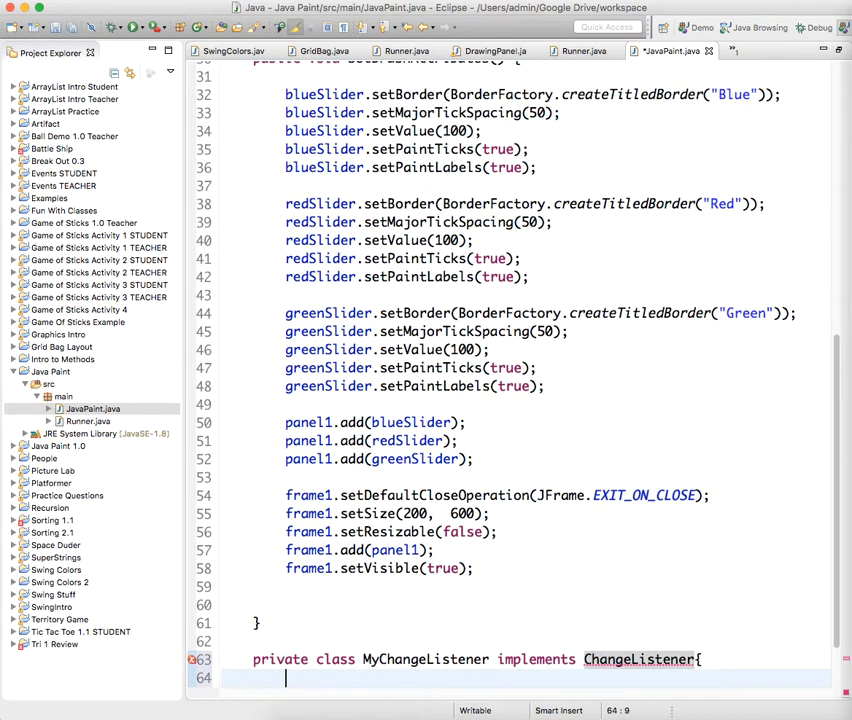
- Generate the stateChanged(ChangeEvent e) stub via the 'Add unimplemented methods' quick fix
key(Return)
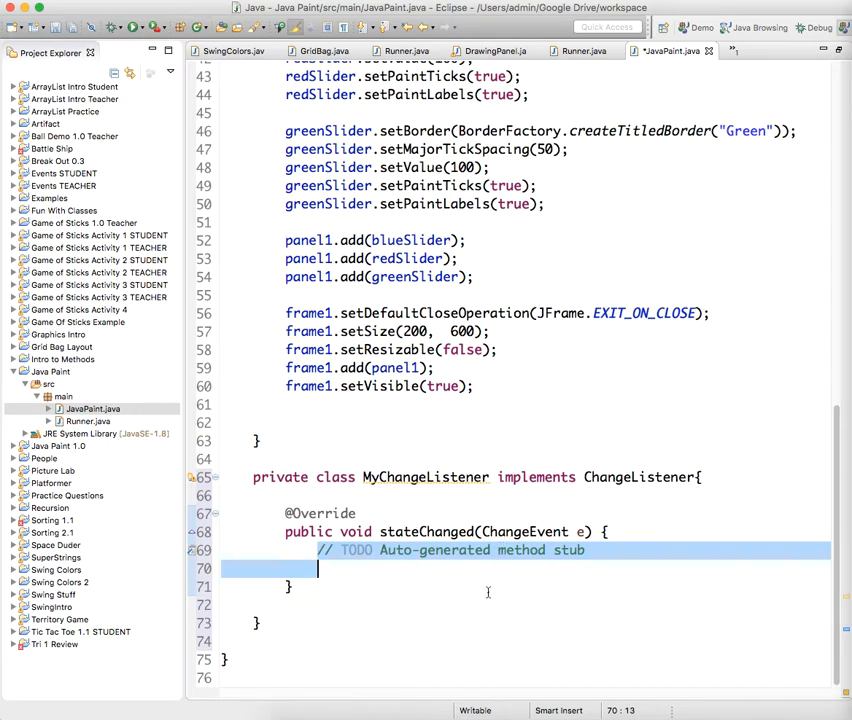
mouse_move(772, 520)
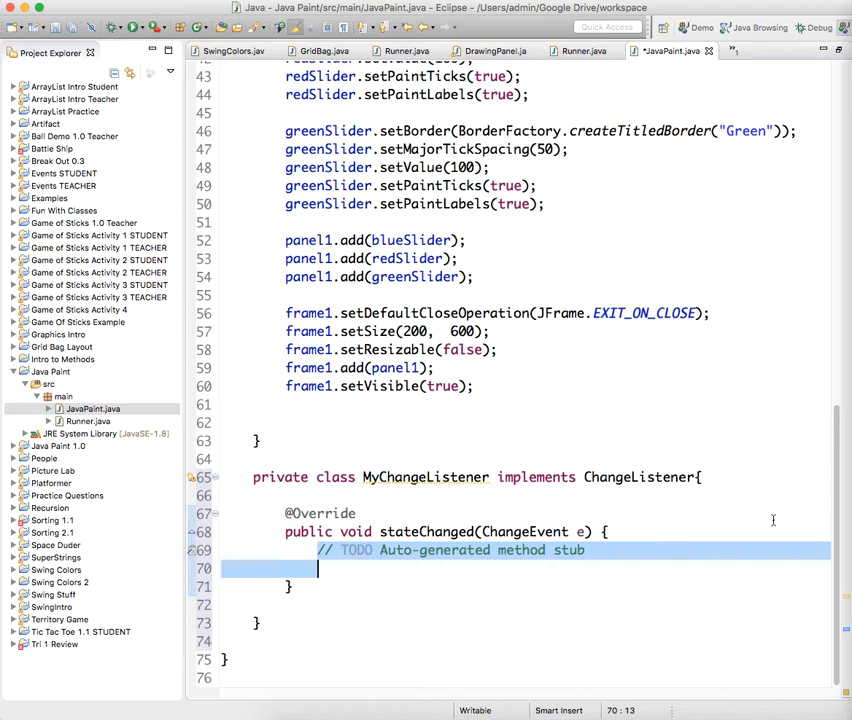
- Write 'if(e.getSource() == blueSlider || e.getSource() == redSlider || e...' inside stateChanged
text(if()
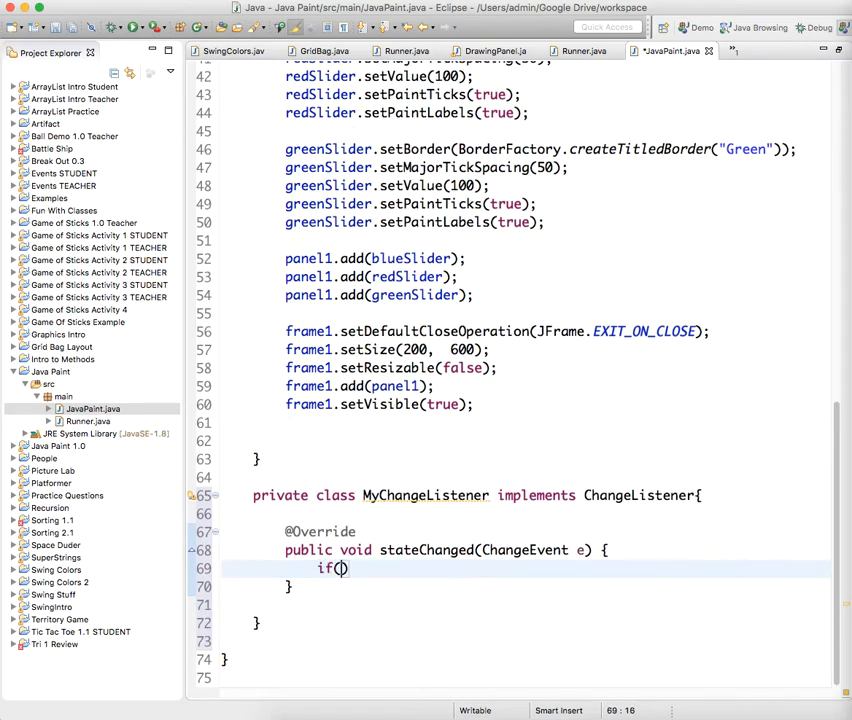
text(e.getSources)
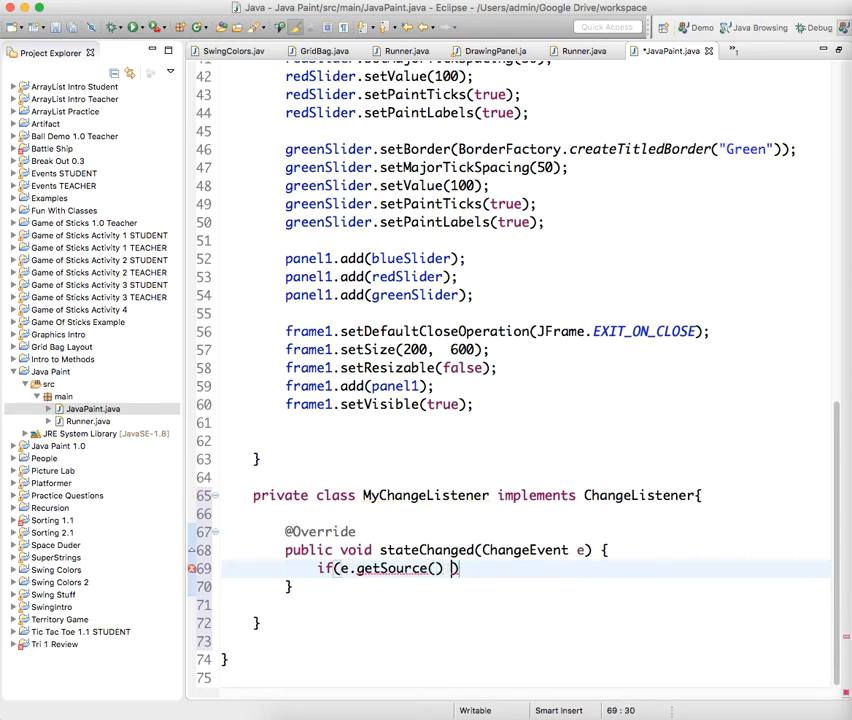
text(== blueSlider ||)
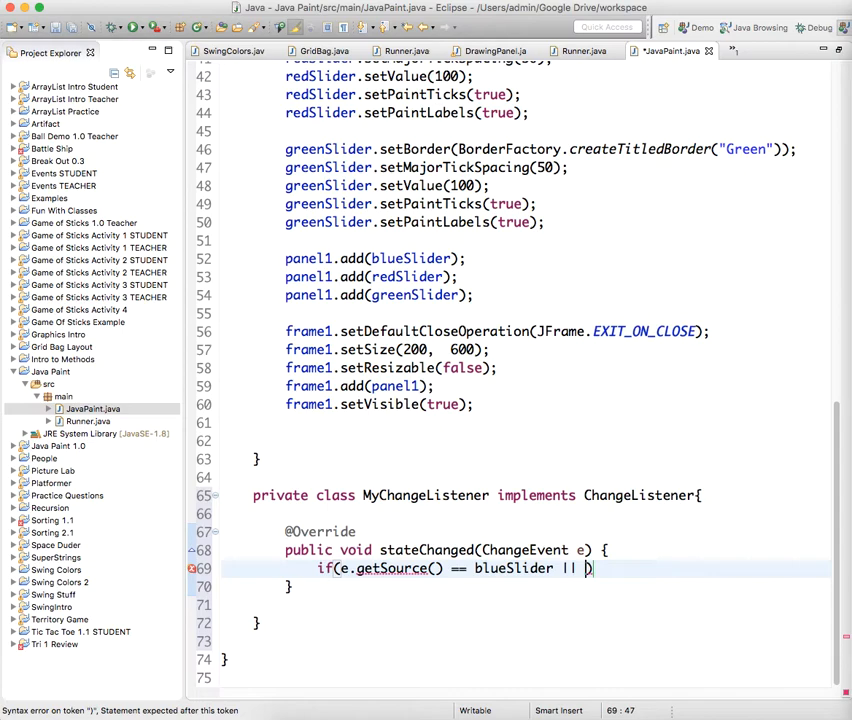
text(e.getSource()
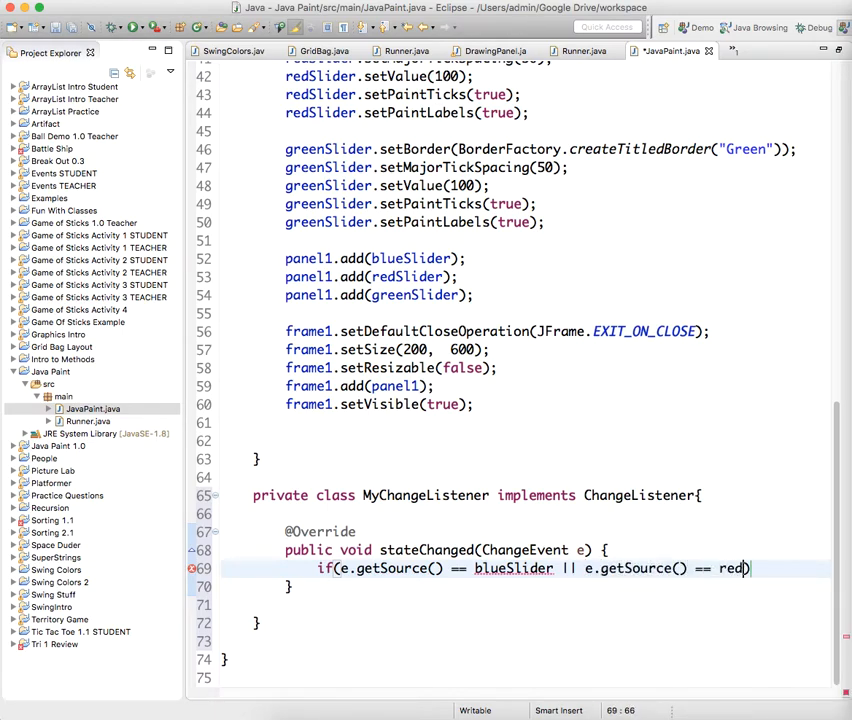
text(Slider)
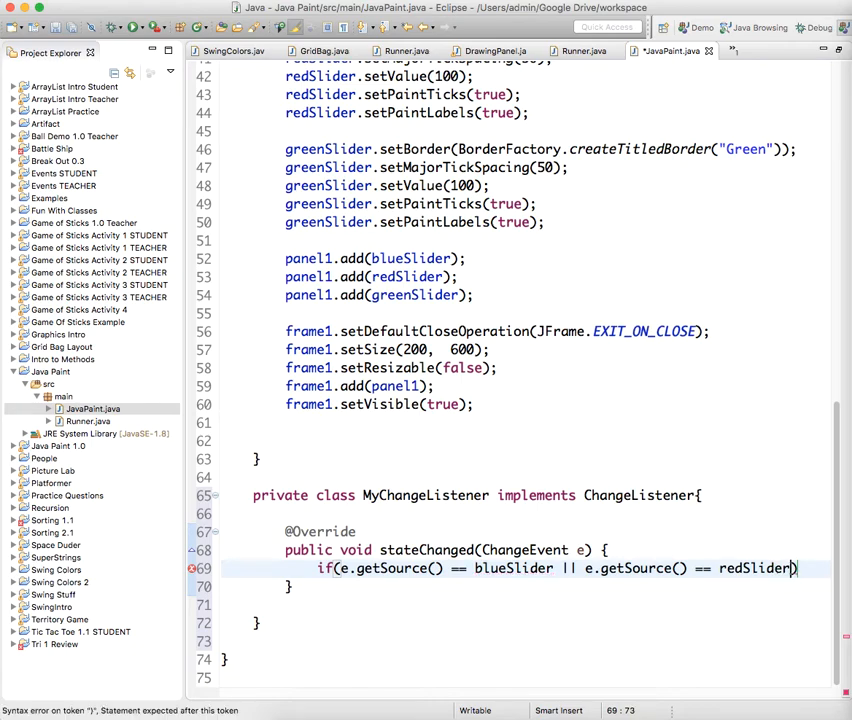
text(||)
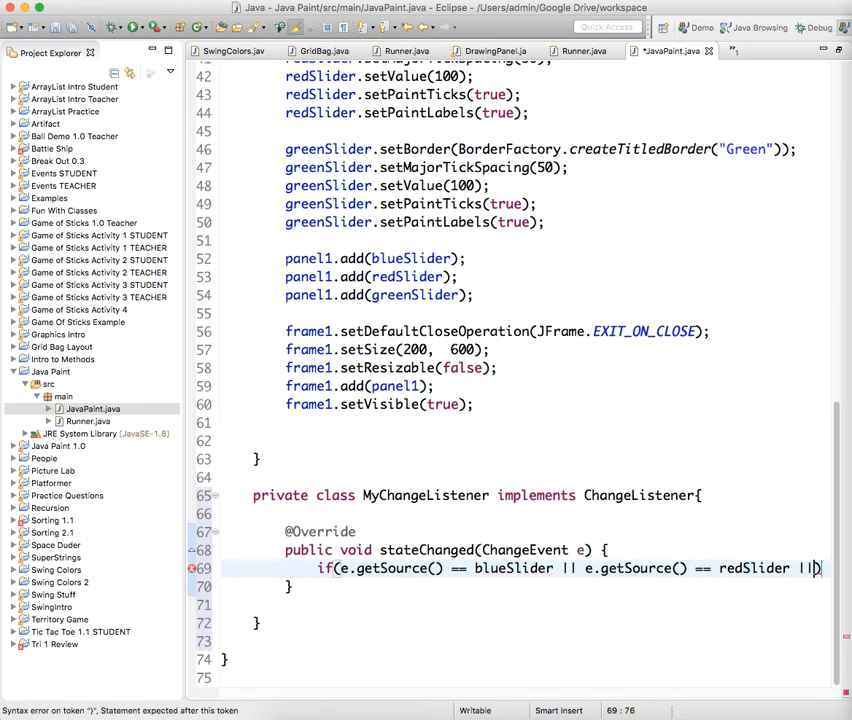
text(e.getS)
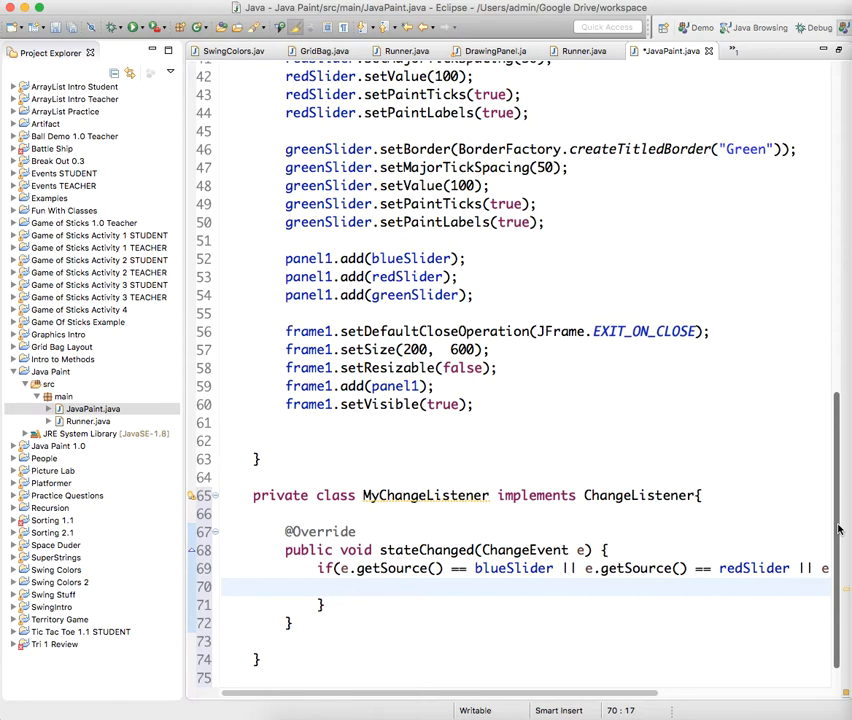
- Add the field 'private Color theColor;' under the slider fields, importing java.awt.Color
scroll(up, 3)
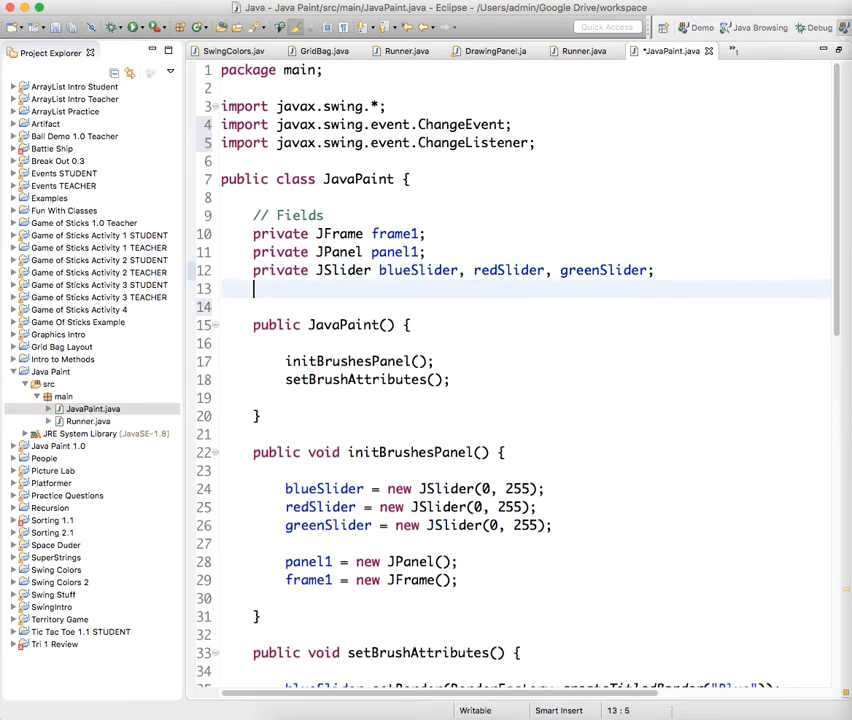
text(private)
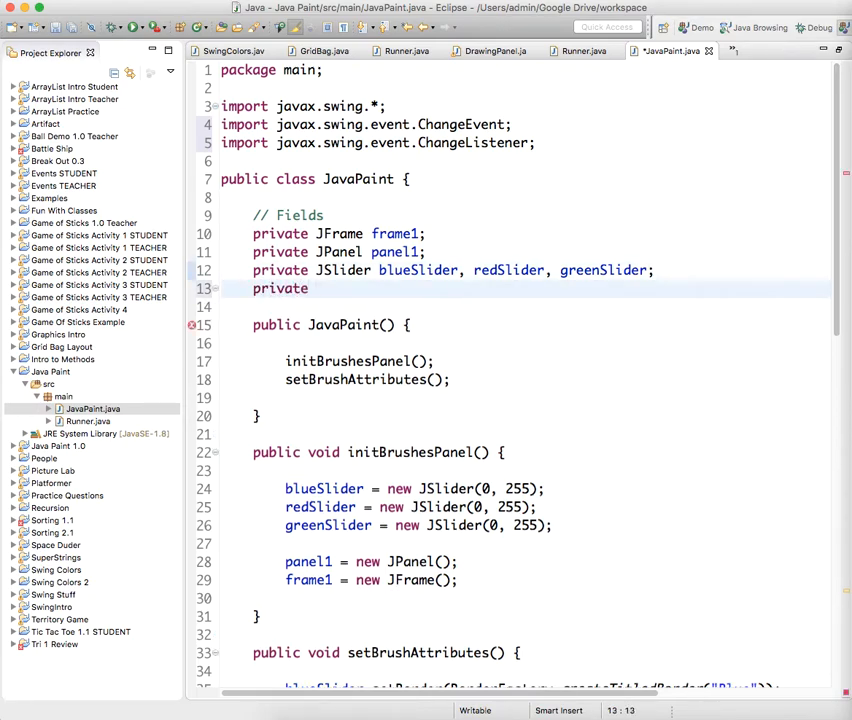
text(Col)
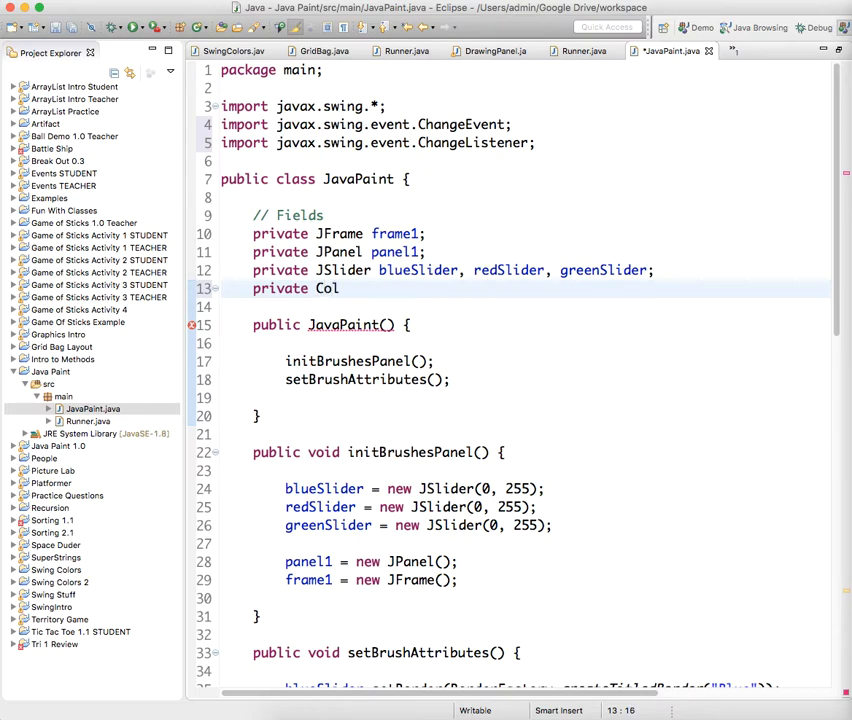
text(or)
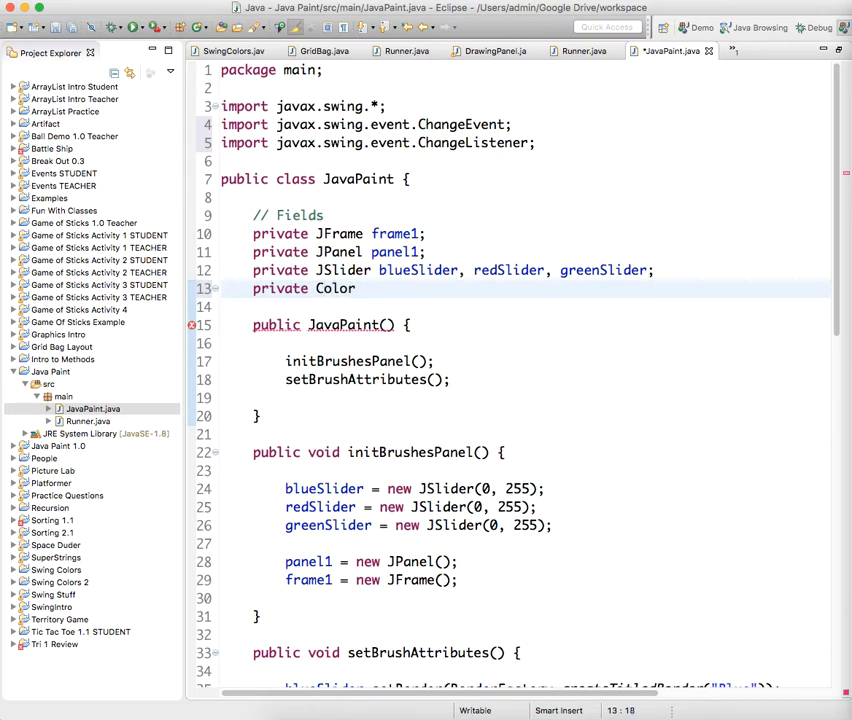
text(theCol)
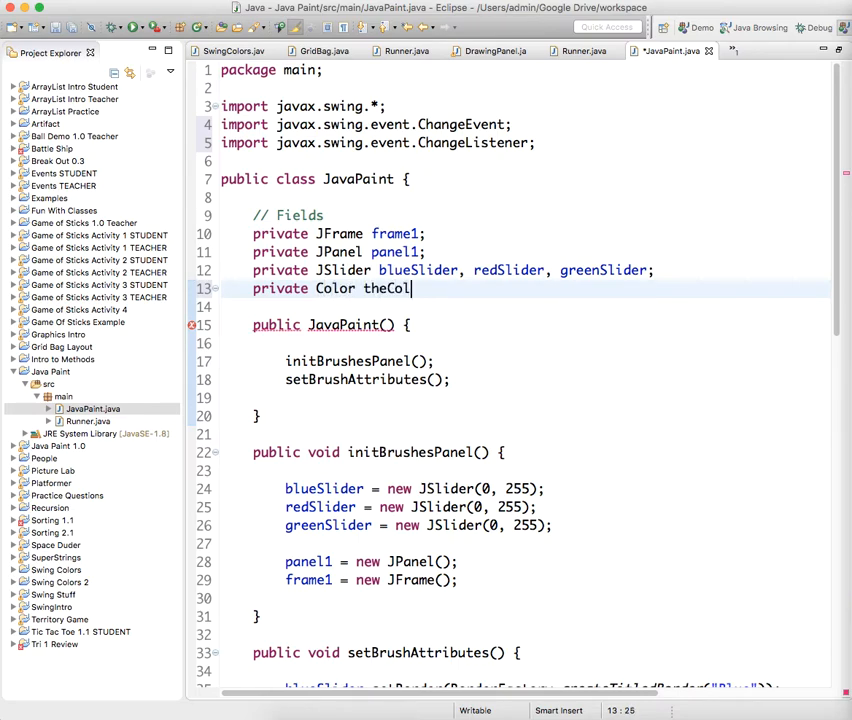
text(or;)
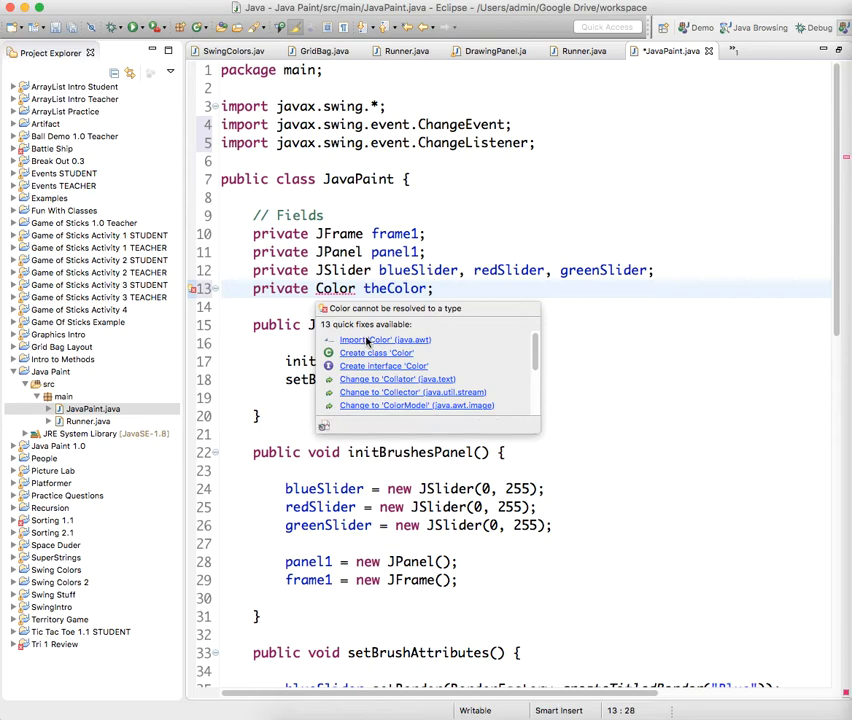
click(384, 340)
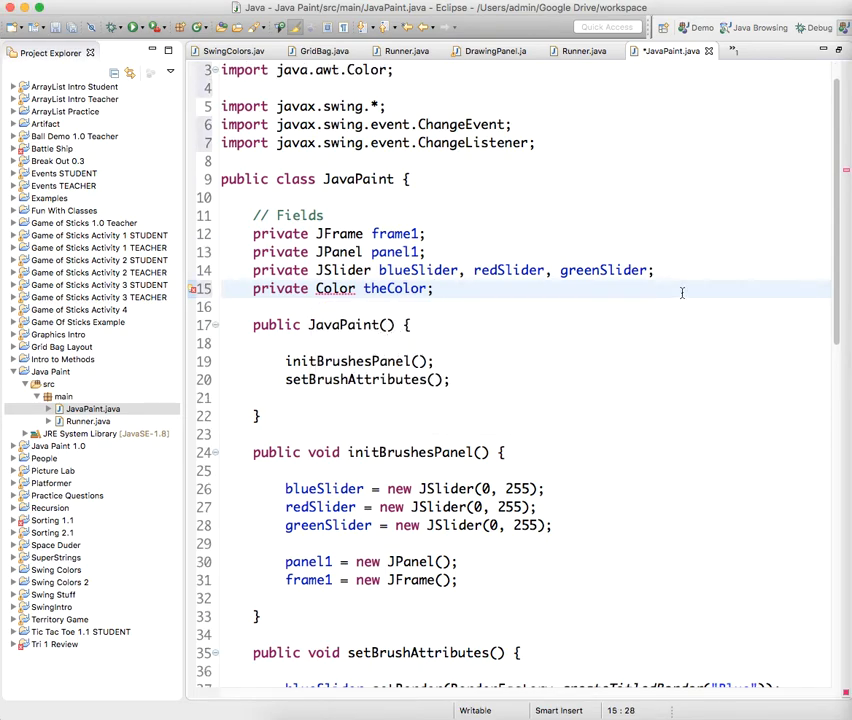
- Assign theColor = new Color(redSlider, greenSlider, blueSlider getValue()) inside the if block
scroll(down, 3)
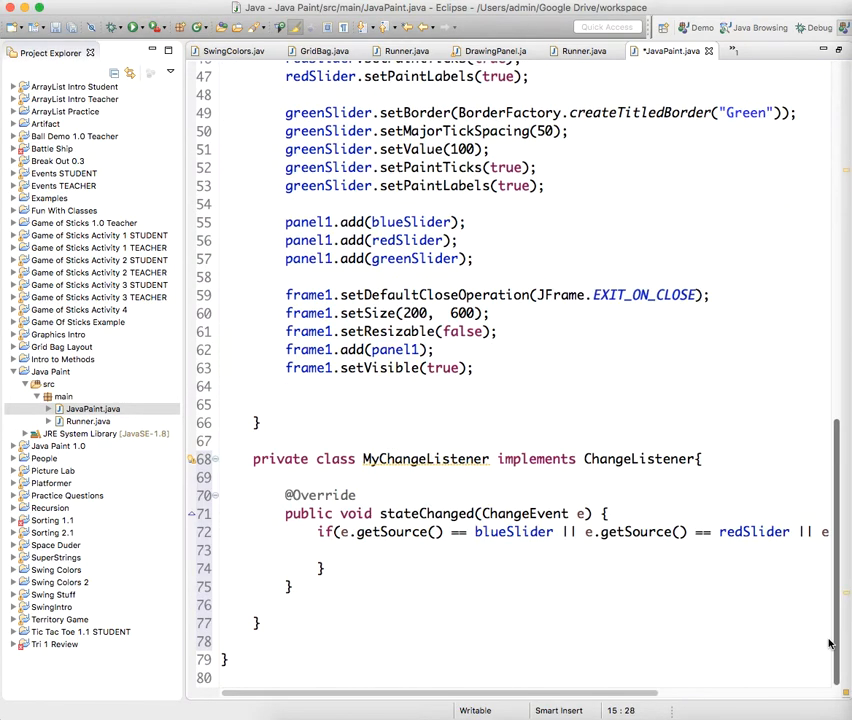
click(432, 550)
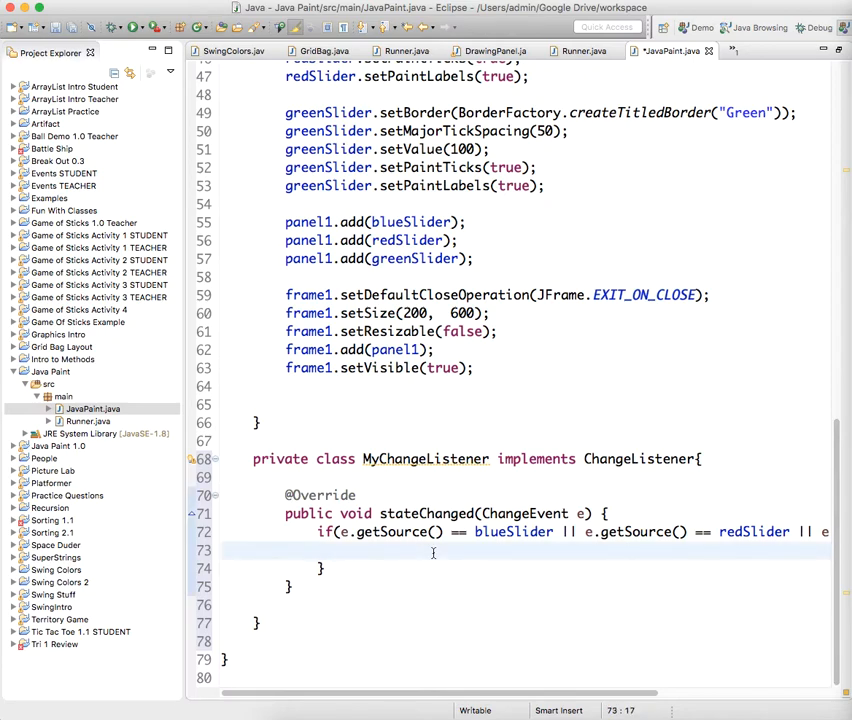
text(theCo)
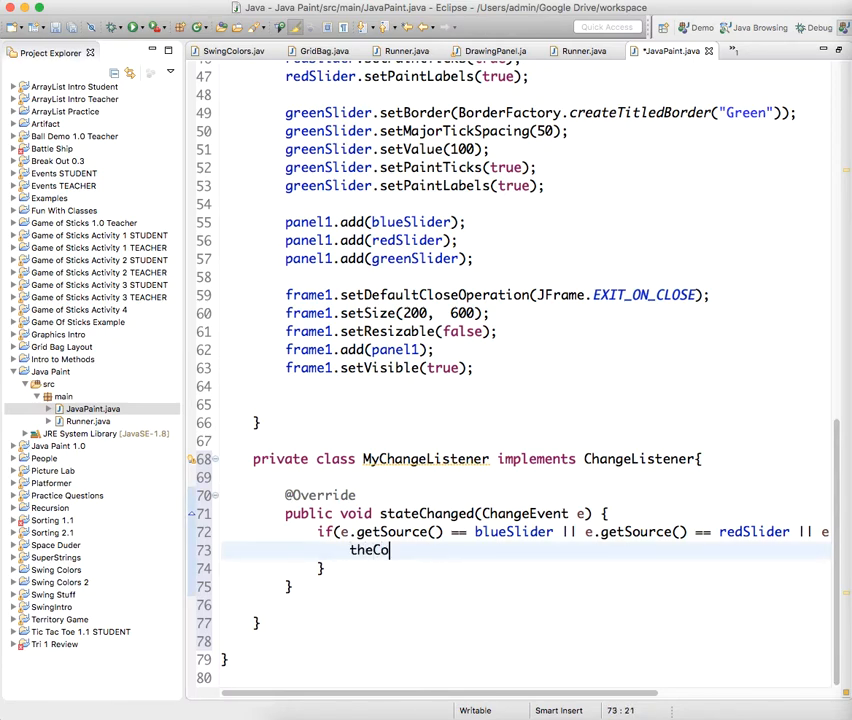
text(lor =)
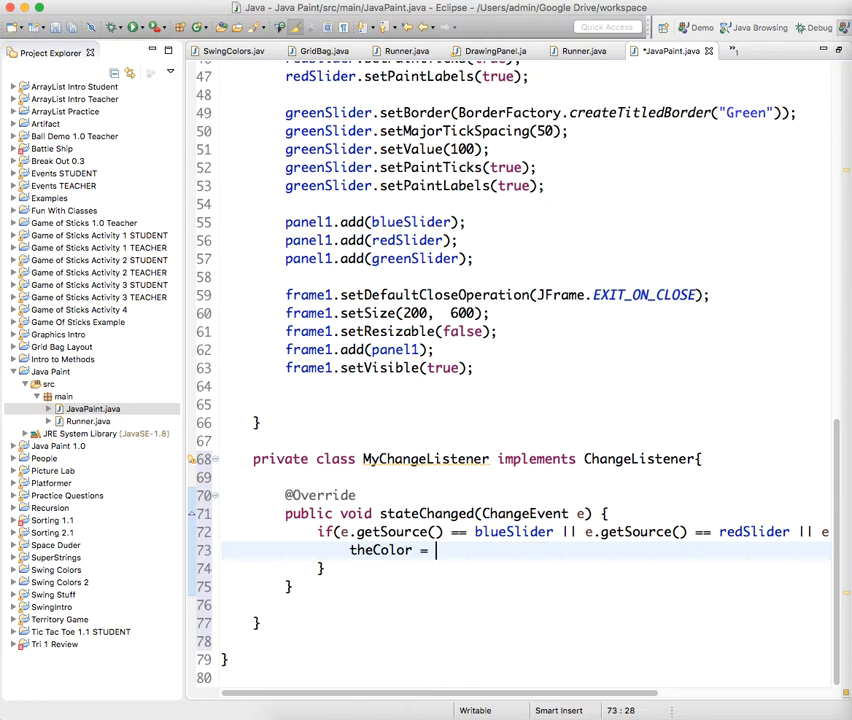
text(new C)
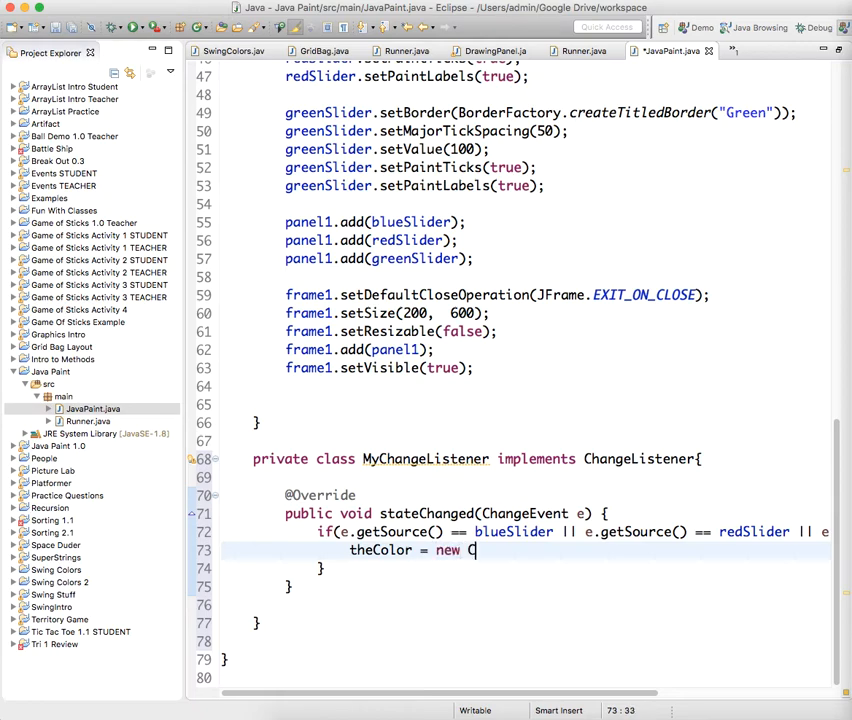
text(olor())
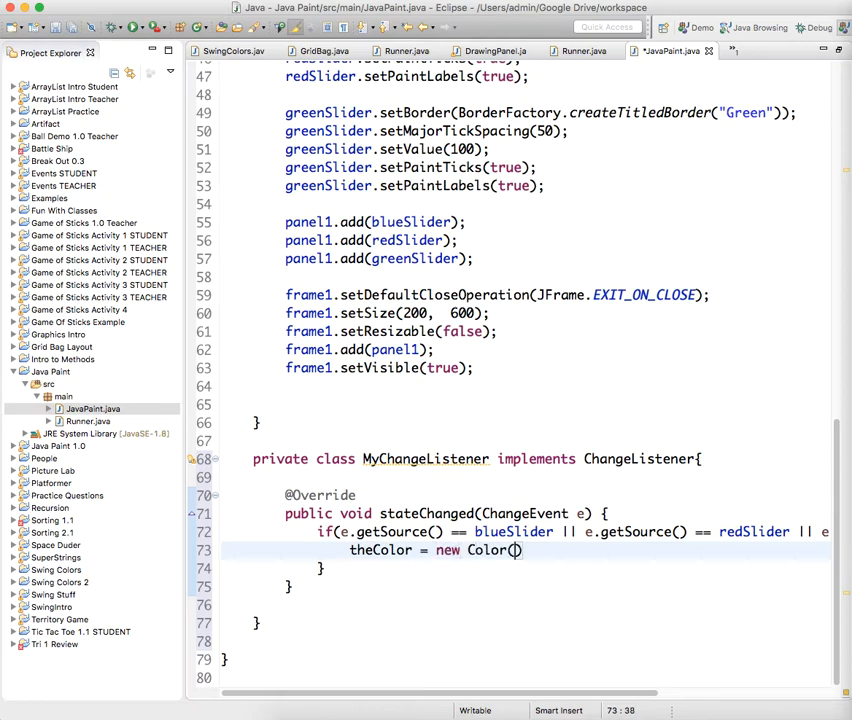
text(redSlider.getValue()
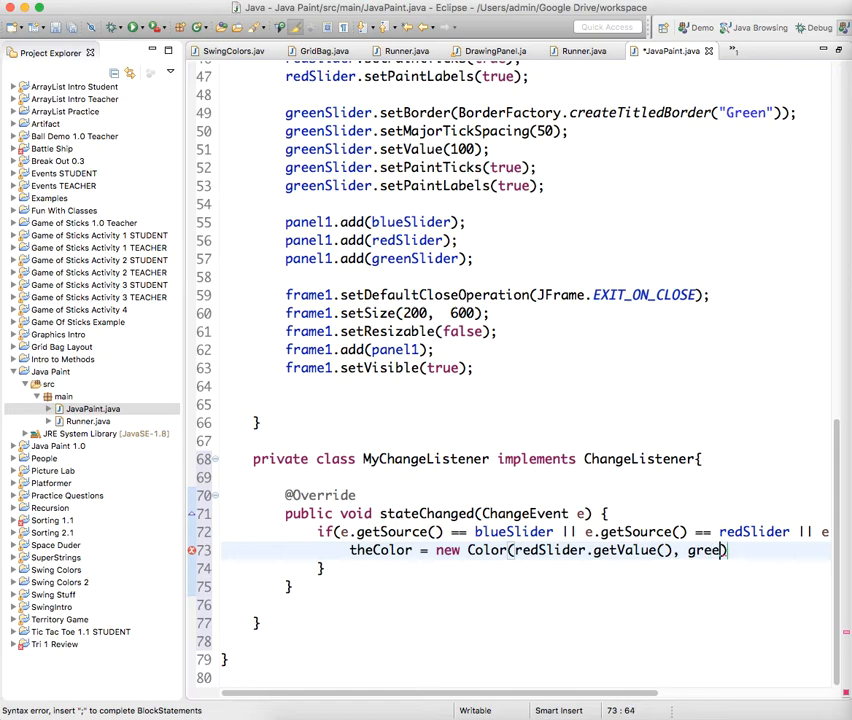
text(nSlider))
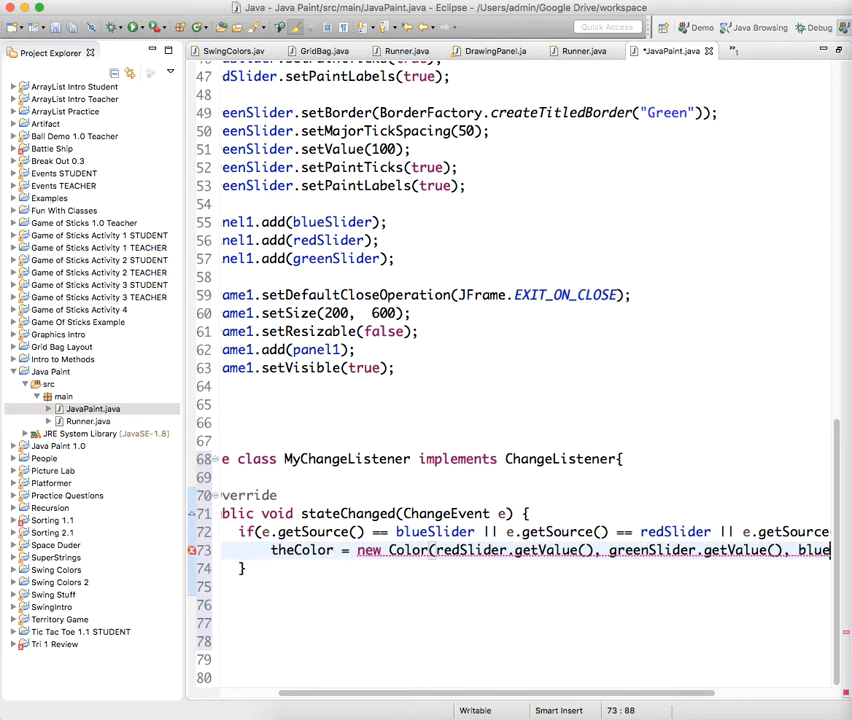
scroll(right, 3)
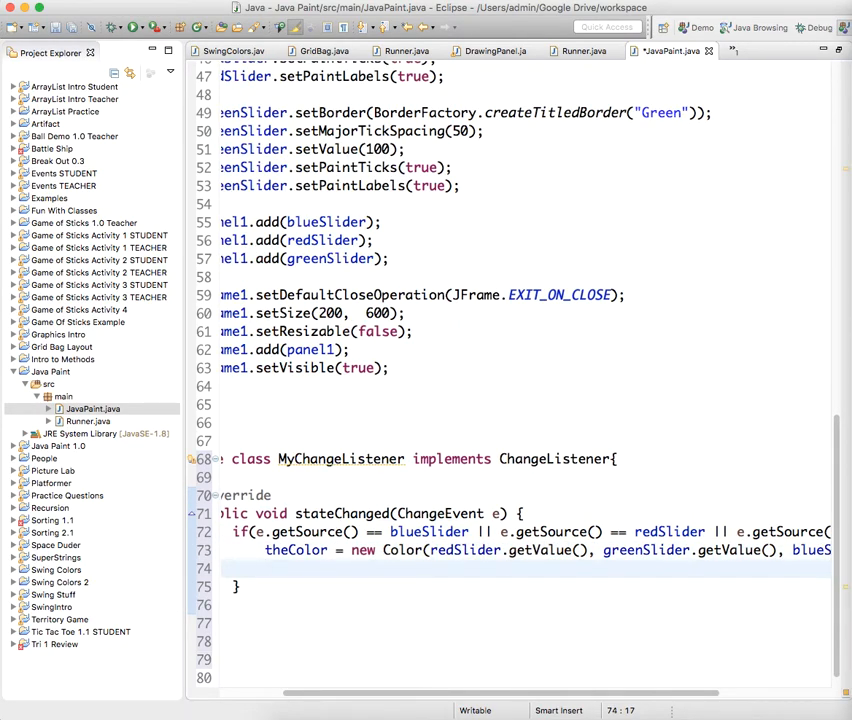
- Add panel1.setBackground(theColor); after the Color assignment in the if block
text(panel1.setBackground(theColor);)
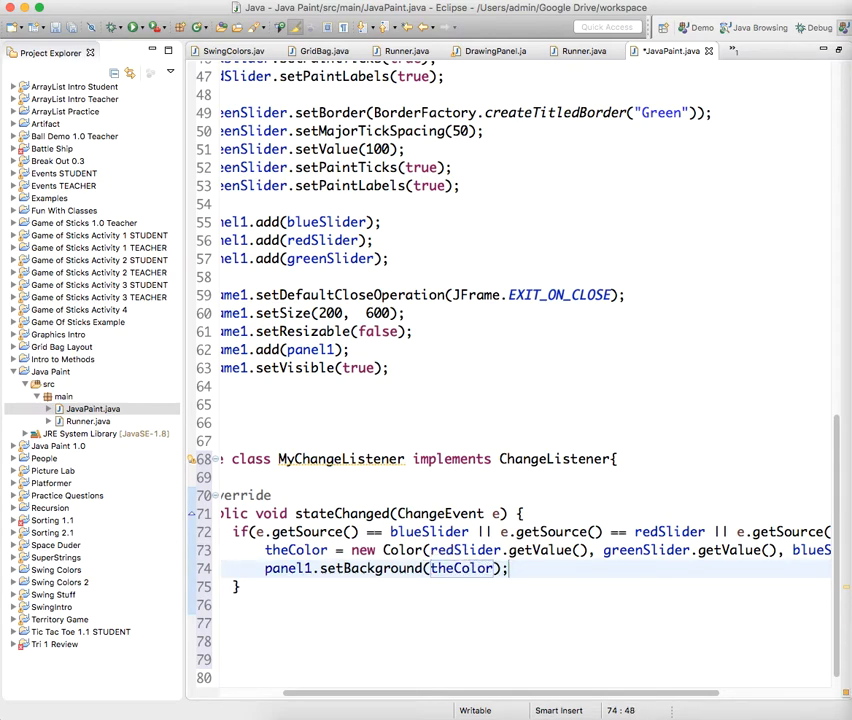
scroll(left, 3)
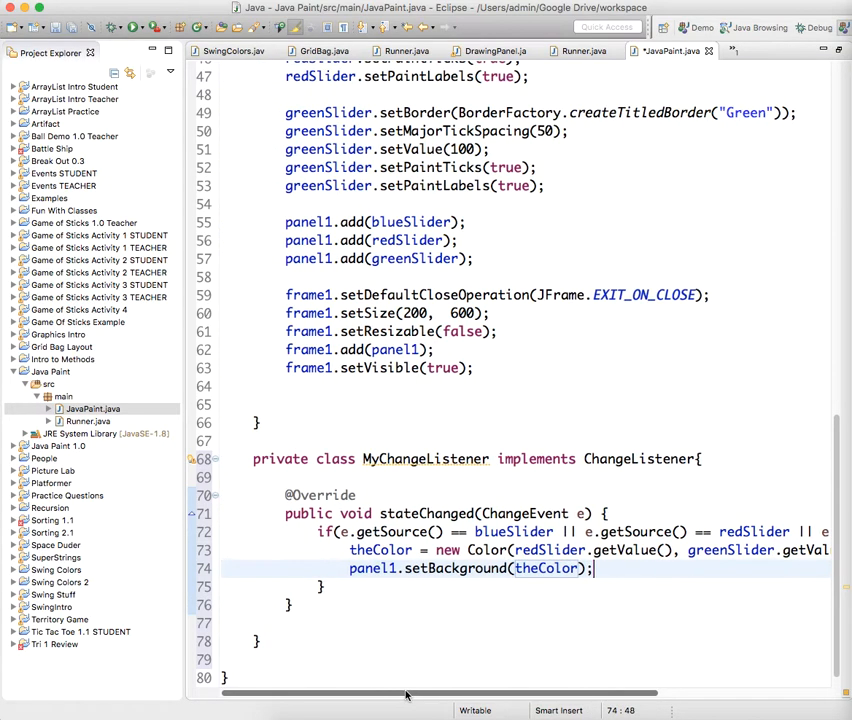
scroll(up, 3)
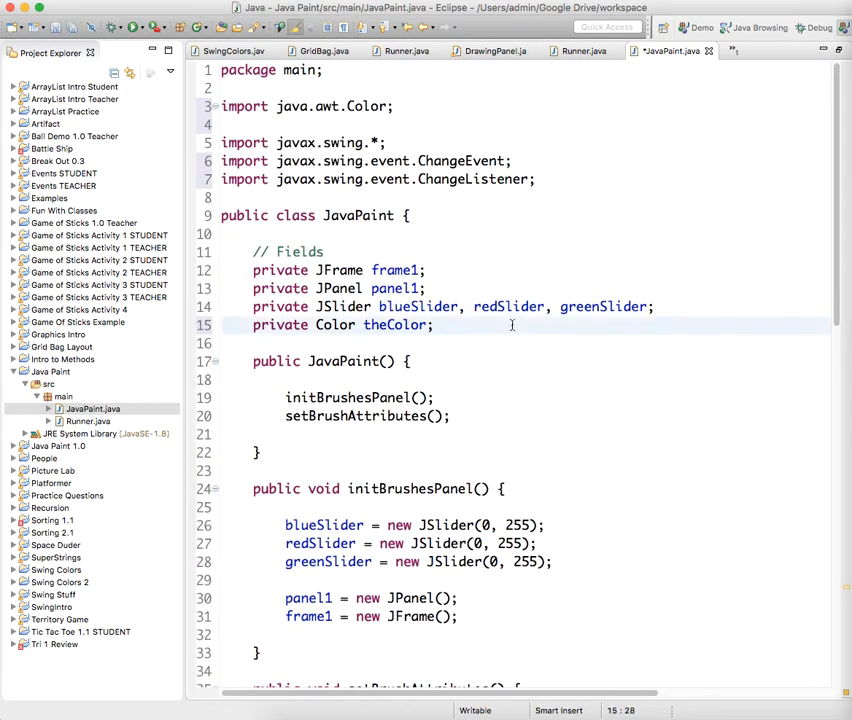
- Add the field 'private MyChangeListener theChangeListener;' below theColor
text(private)
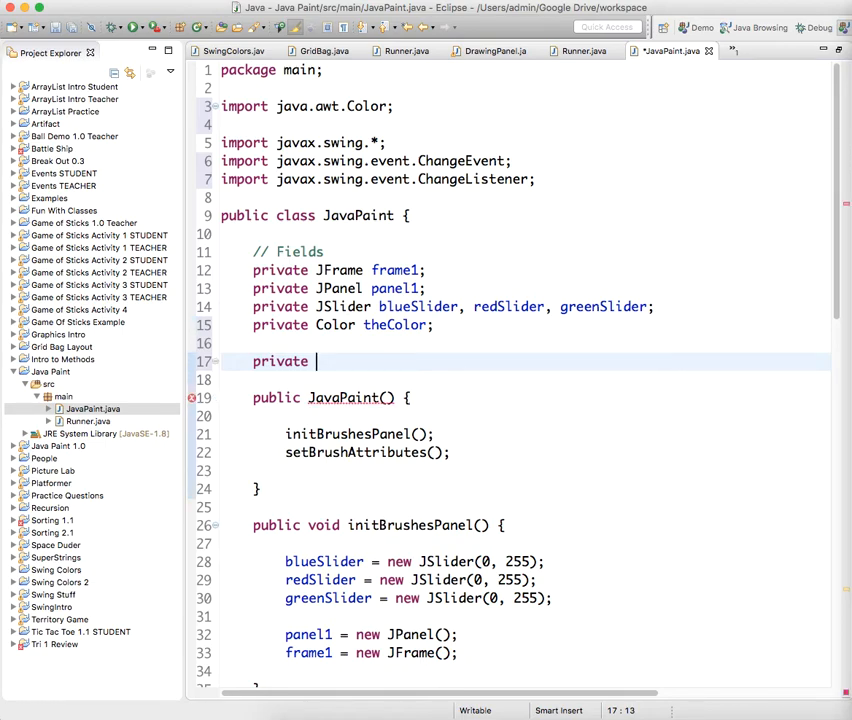
text(MyChang)
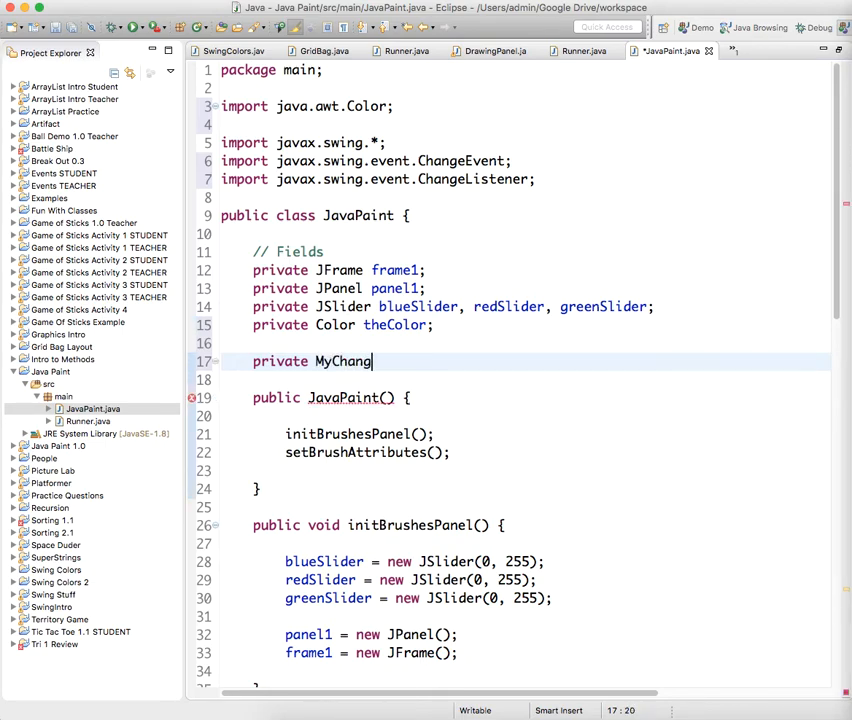
text(eListne)
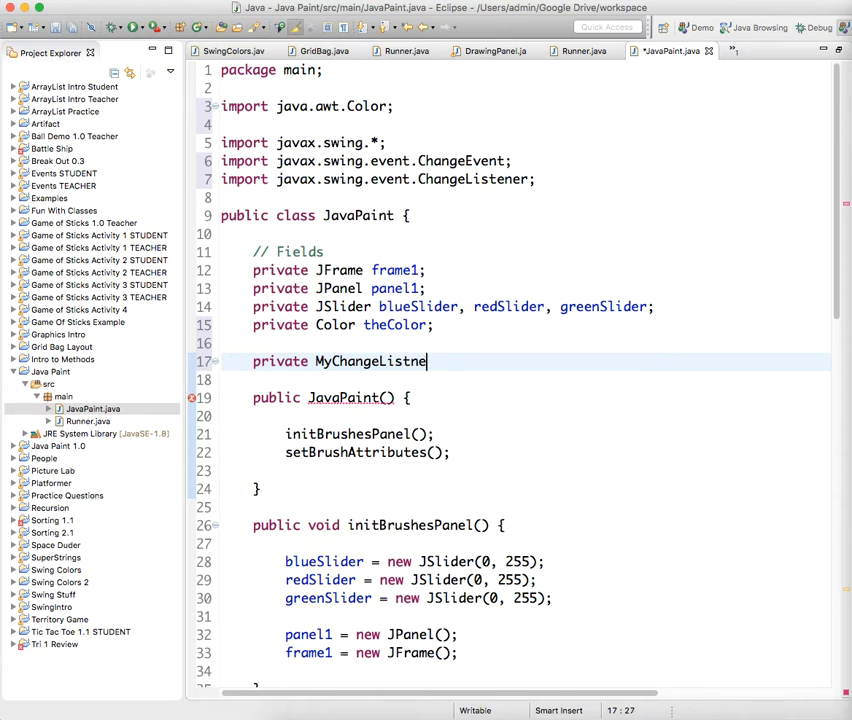
text(er)
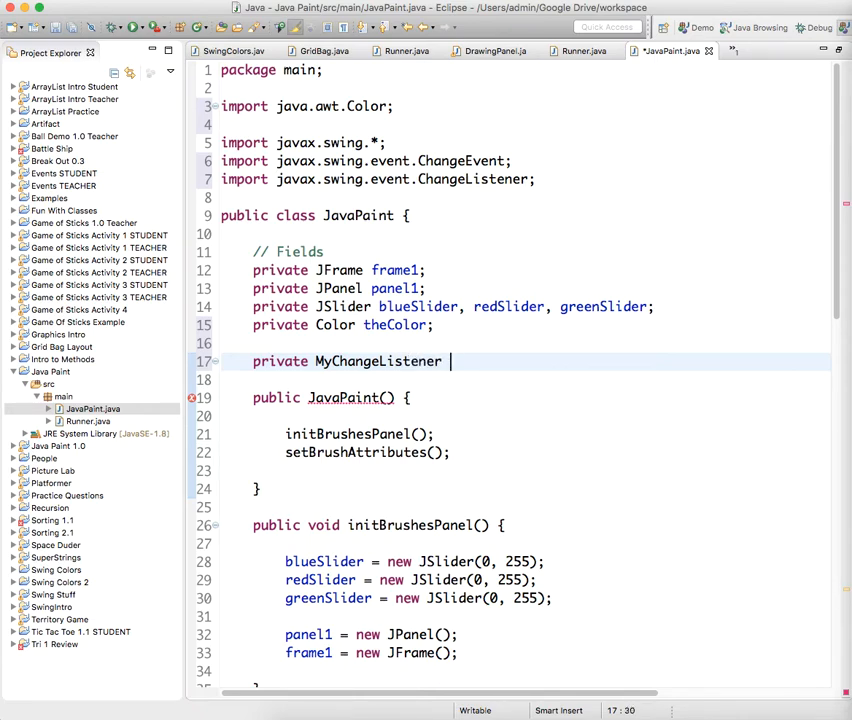
text(theChan)
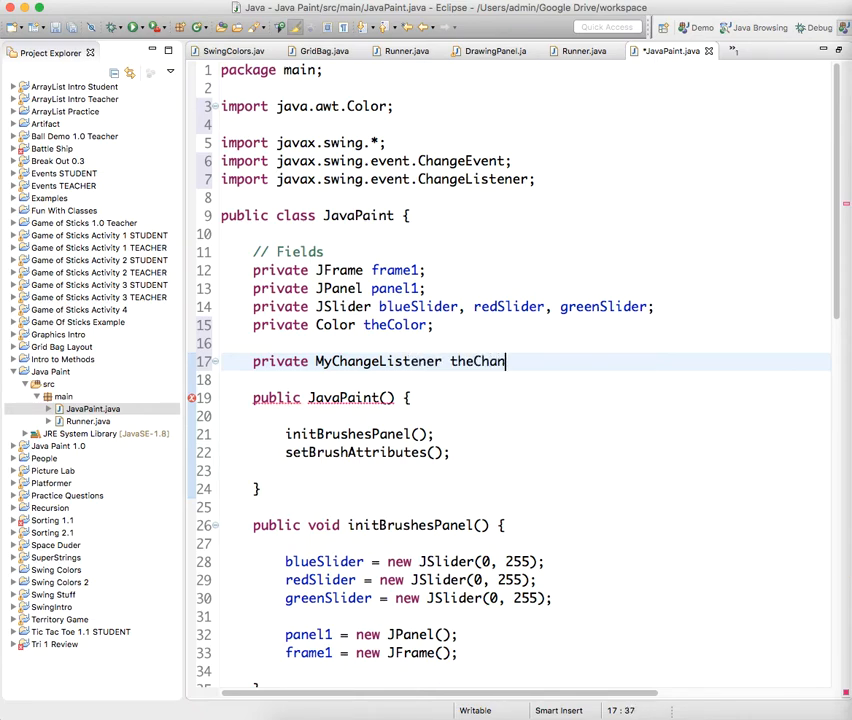
text(geListener)
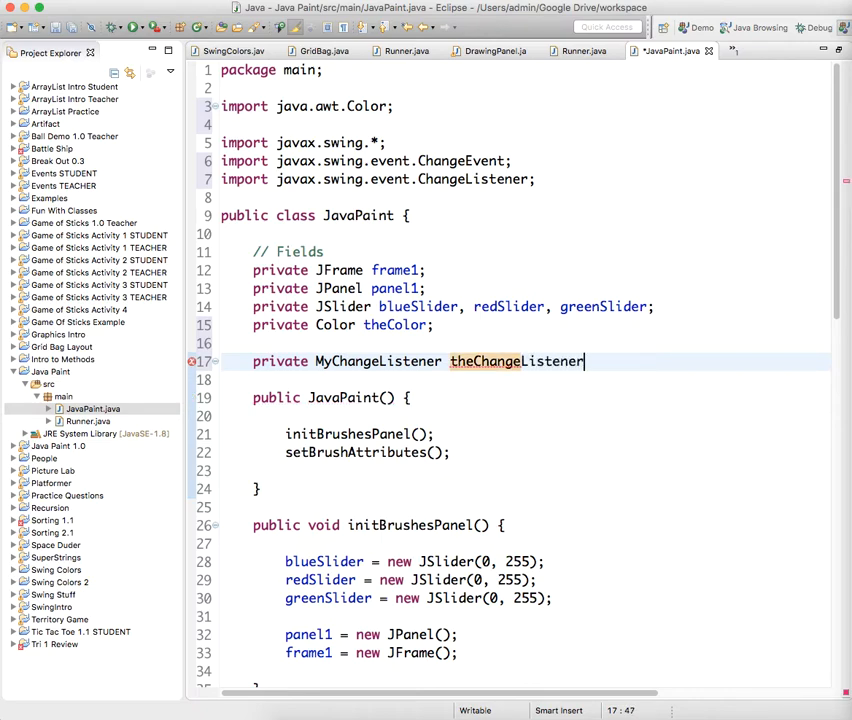
text(;)
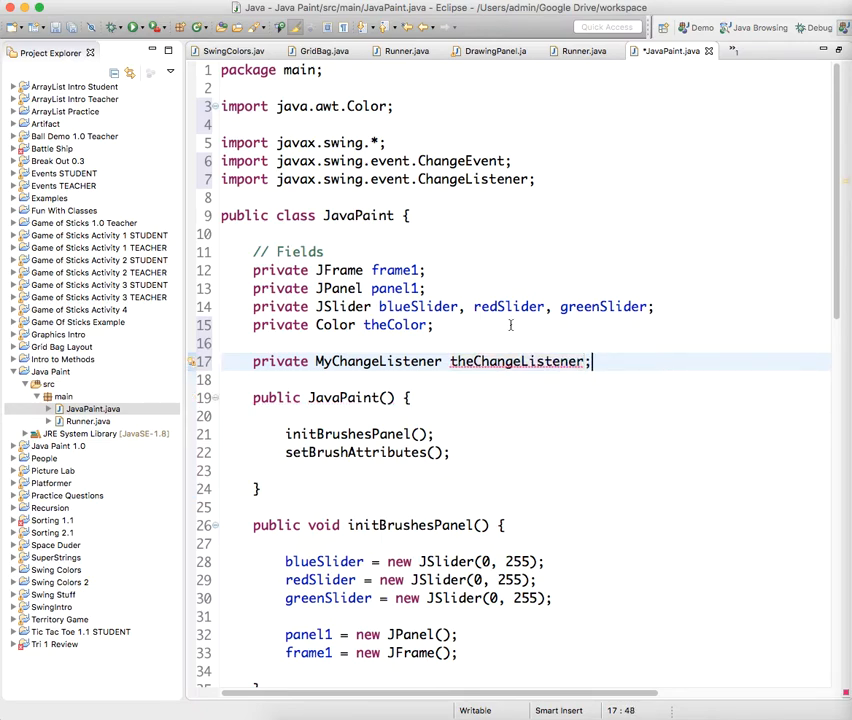
- Add addChangeListener(theChangeListener) for the blue, red and green sliders in setBrushAttributes
scroll(down, 3)
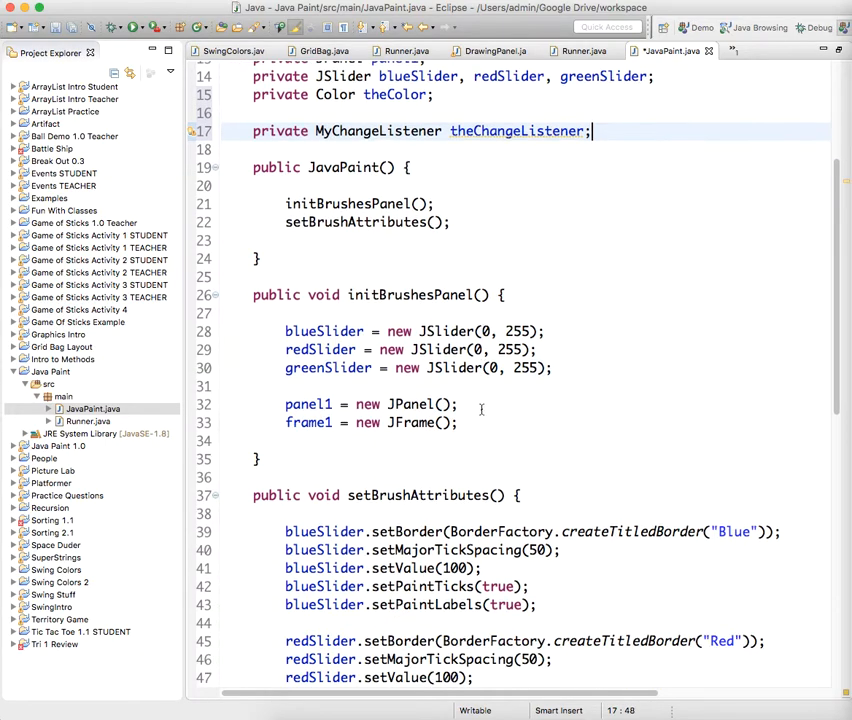
scroll(down, 3)
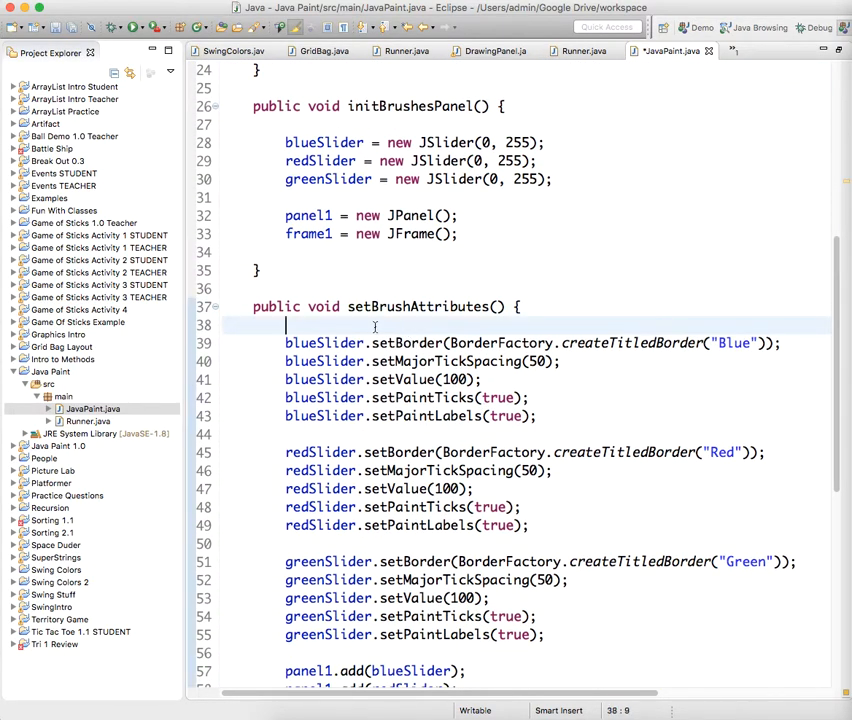
key(Return)
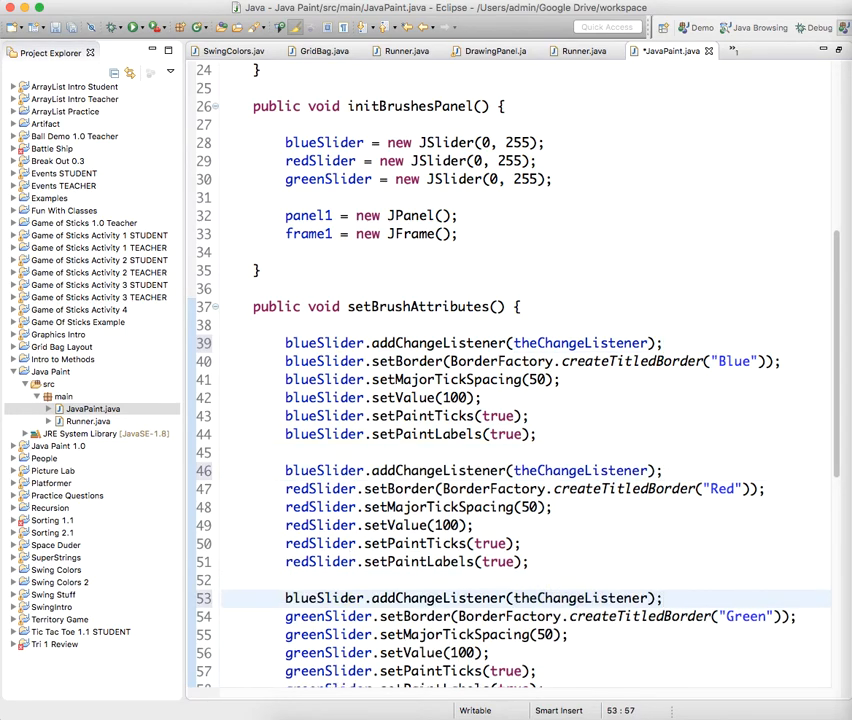
click(310, 470)
text(red)
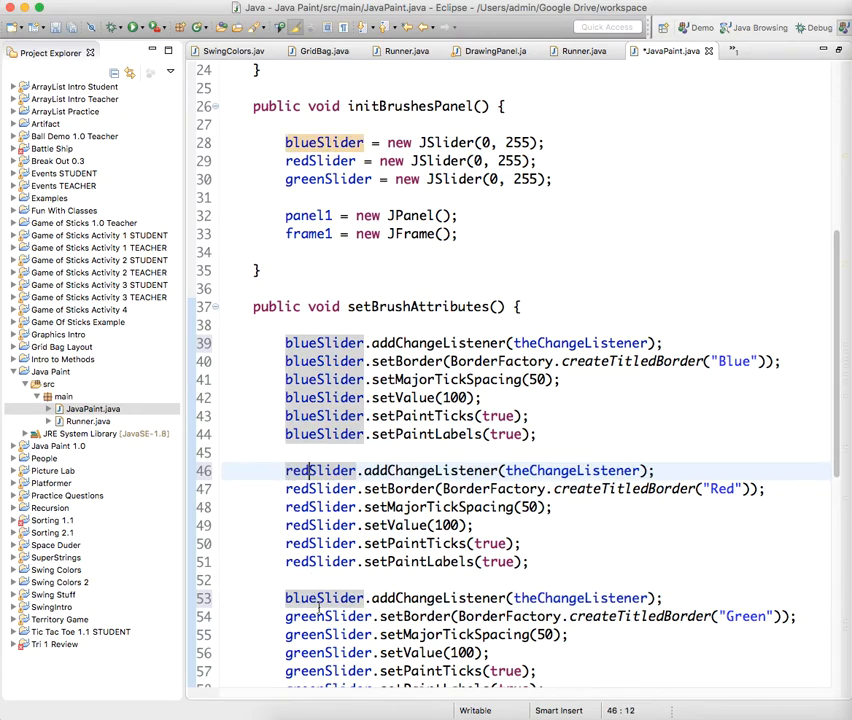
click(312, 598)
text(green)
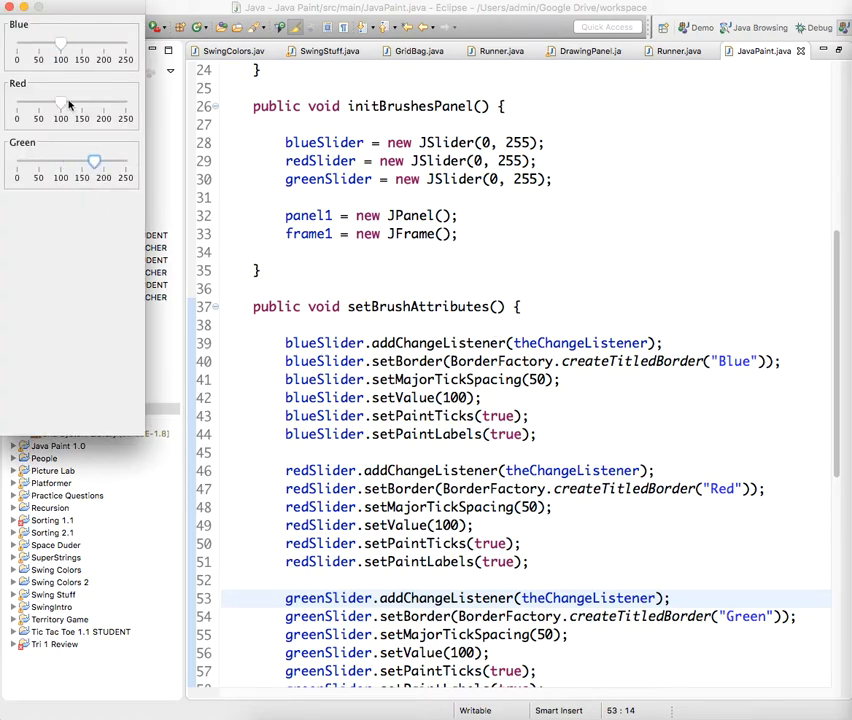
- Drag the Red slider in the running JavaPaint window to test the colour change
drag(60, 104, 42, 104)
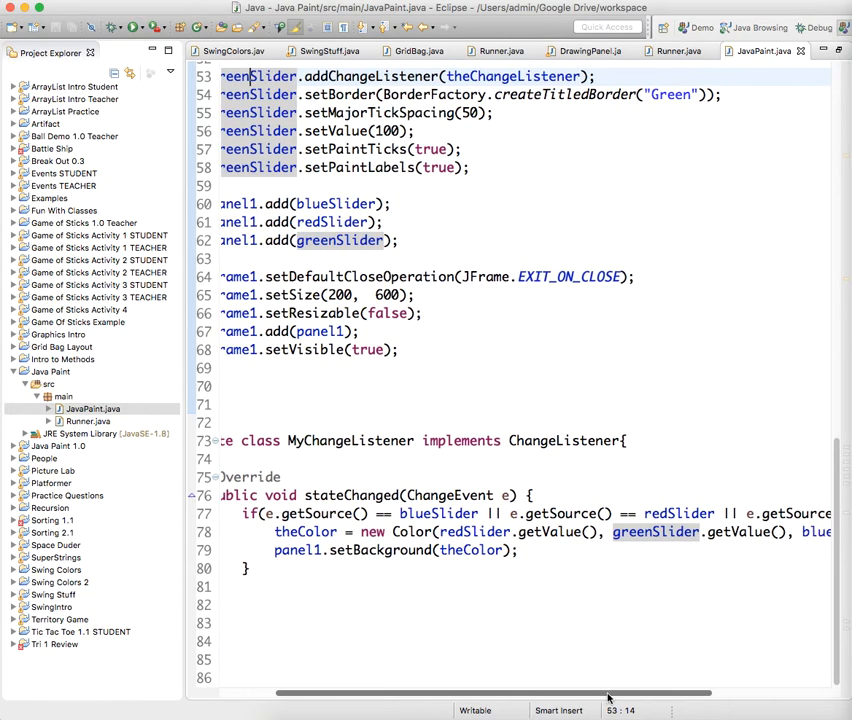
scroll(right, 3)
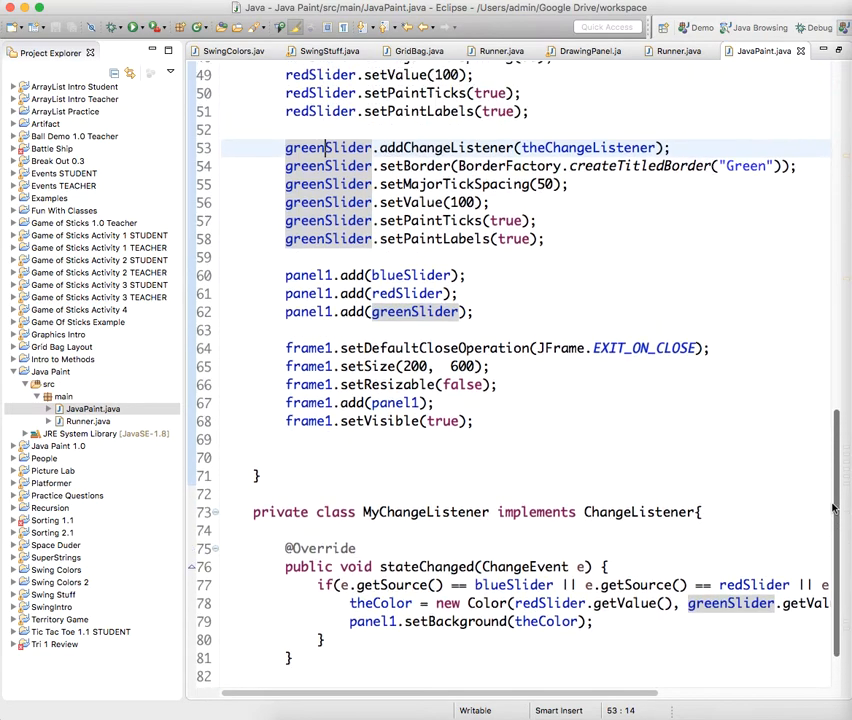
scroll(up, 3)
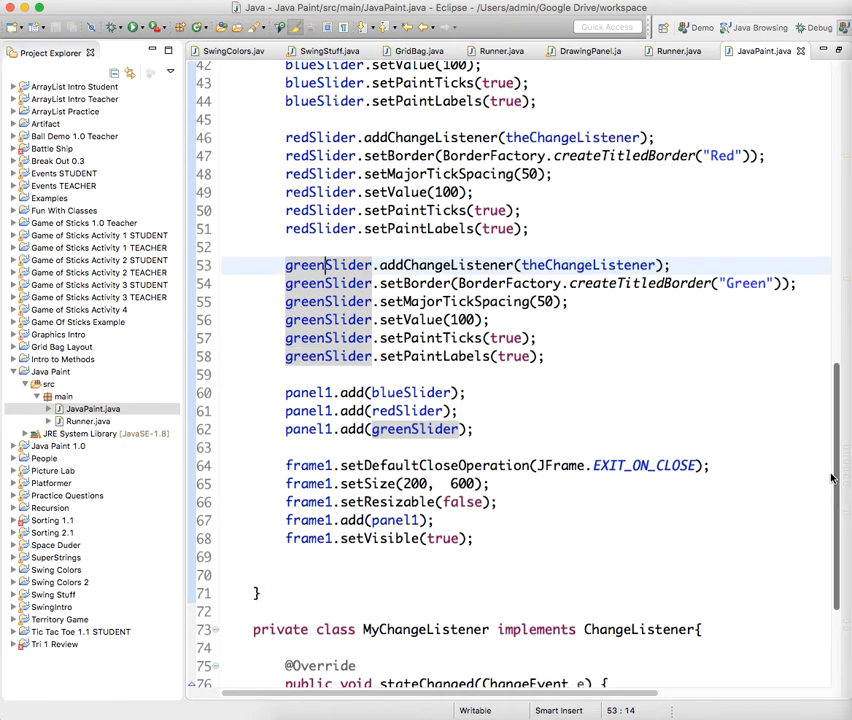
scroll(up, 3)
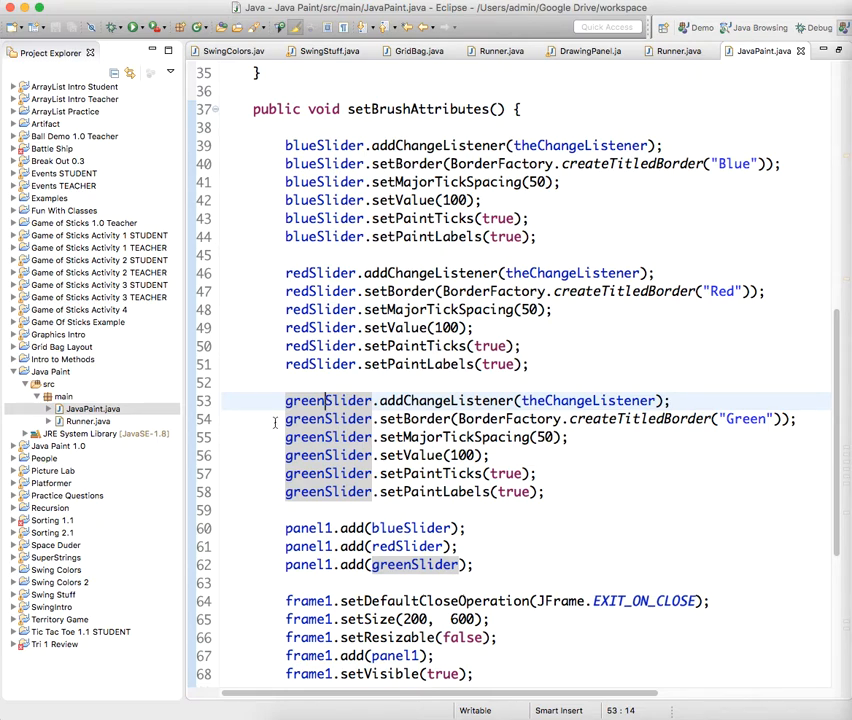
scroll(up, 3)
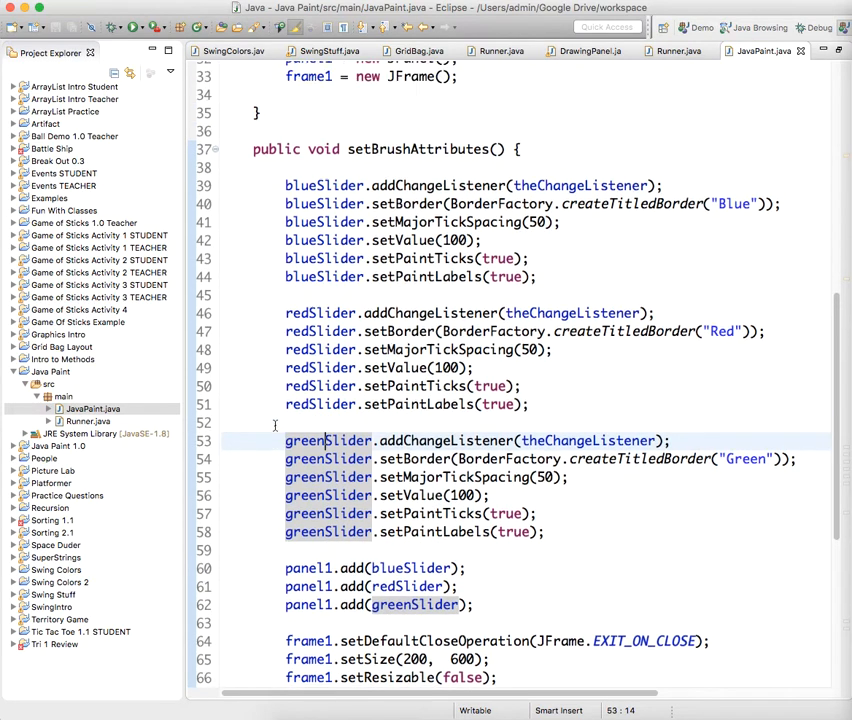
scroll(up, 3)
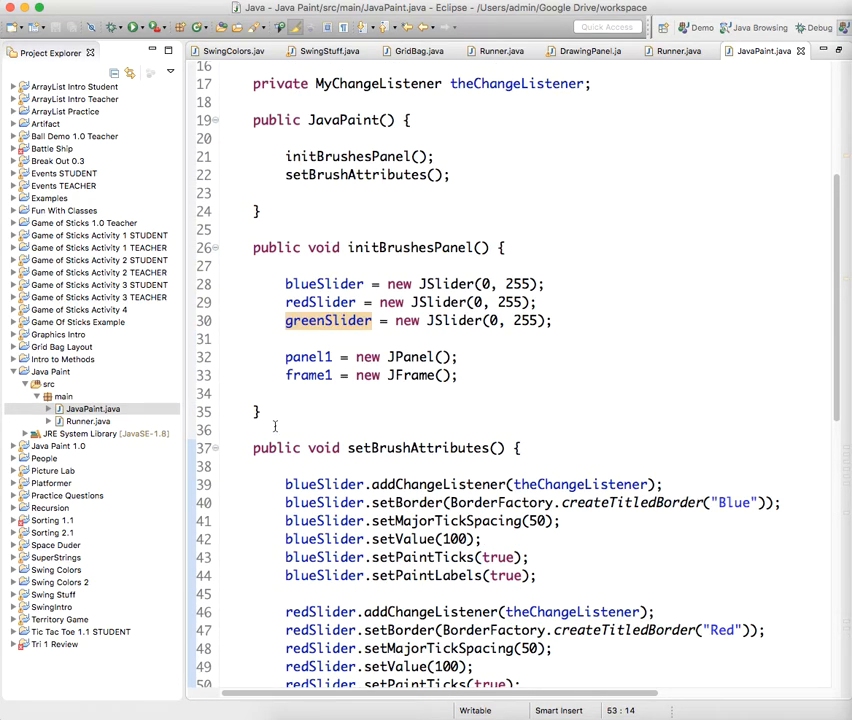
scroll(up, 3)
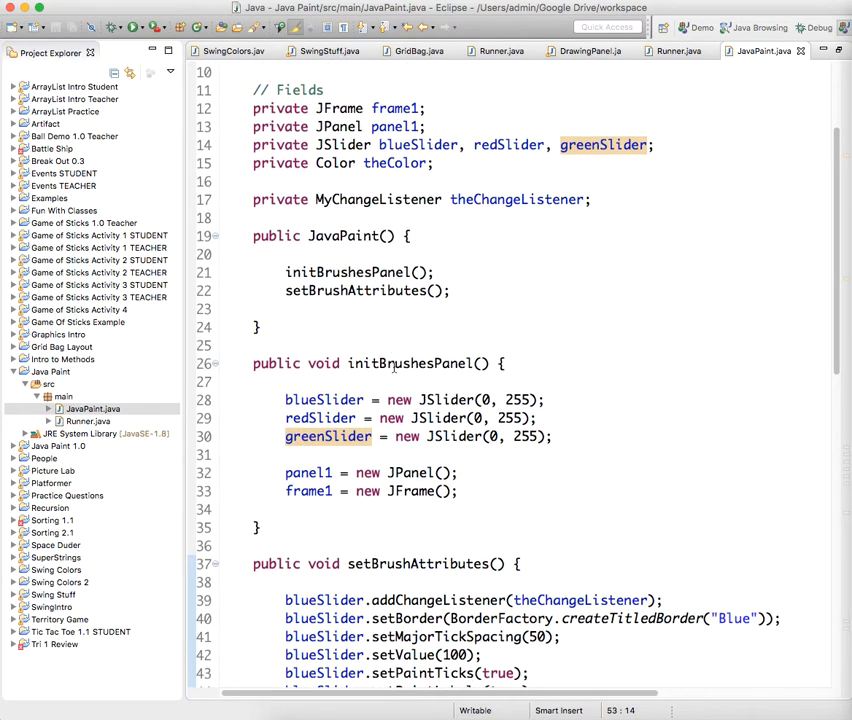
scroll(down, 3)
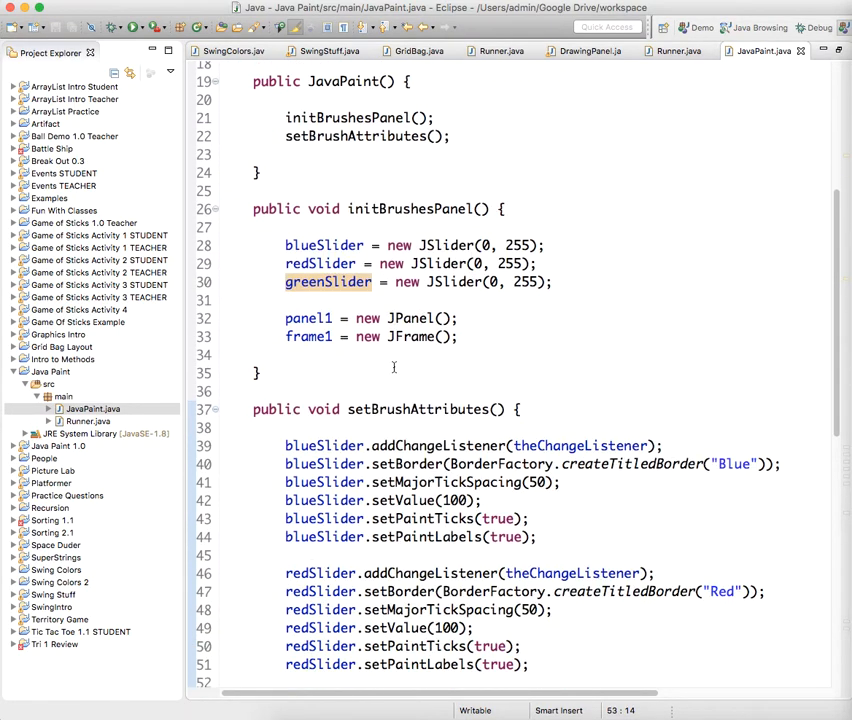
scroll(down, 3)
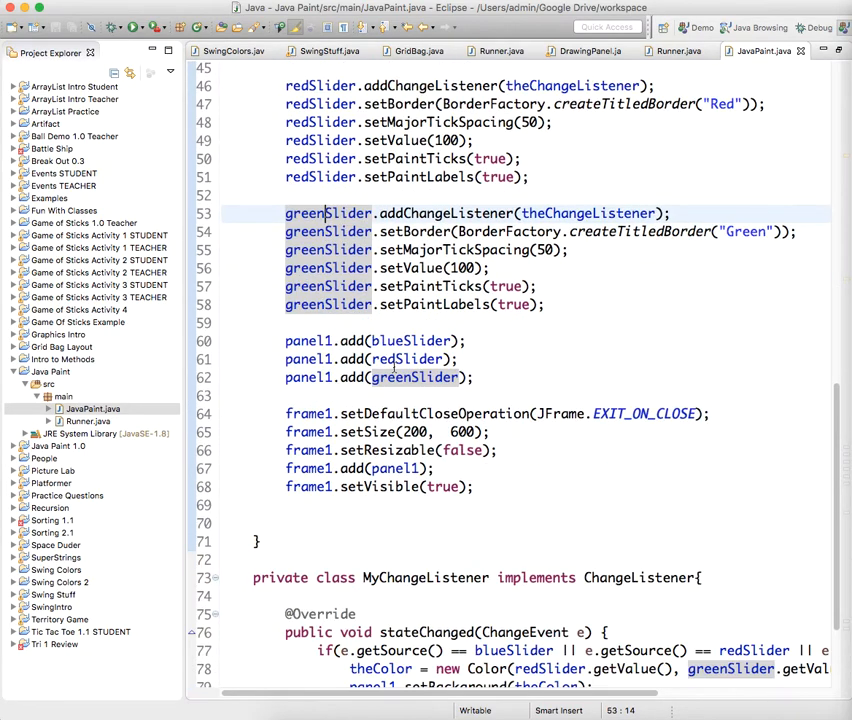
scroll(down, 3)
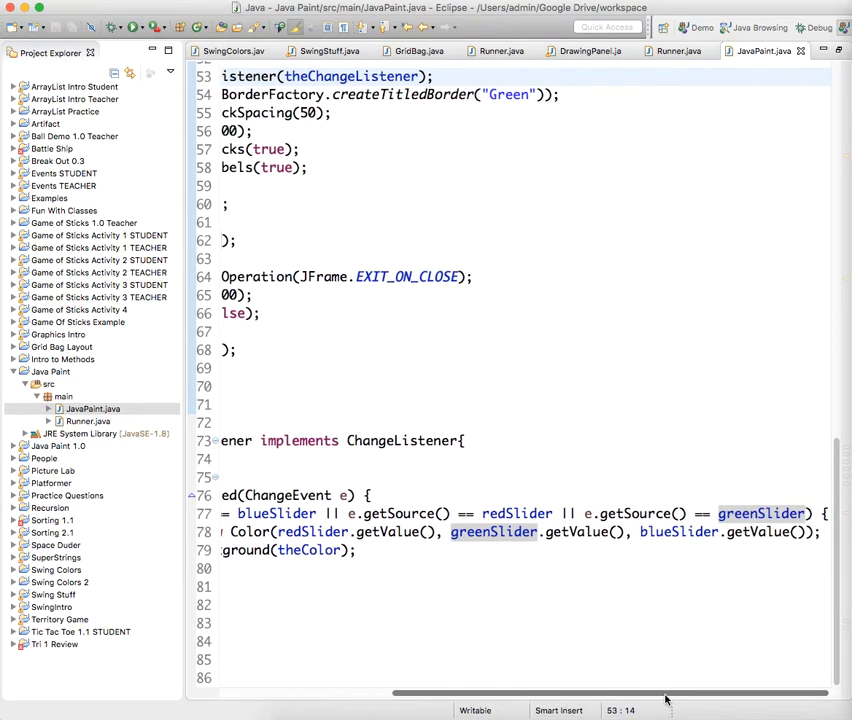
scroll(left, 3)
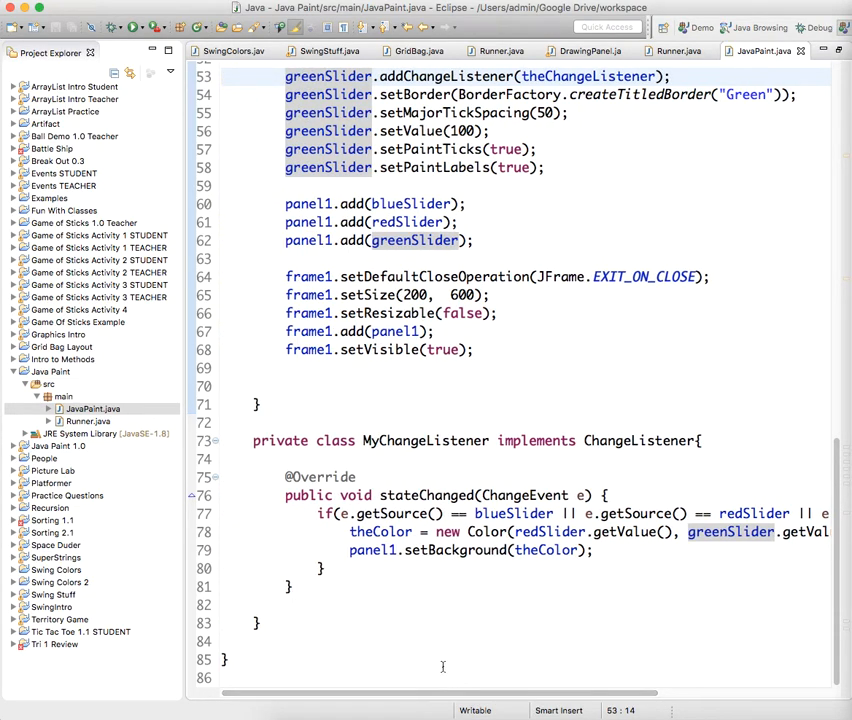
scroll(up, 3)
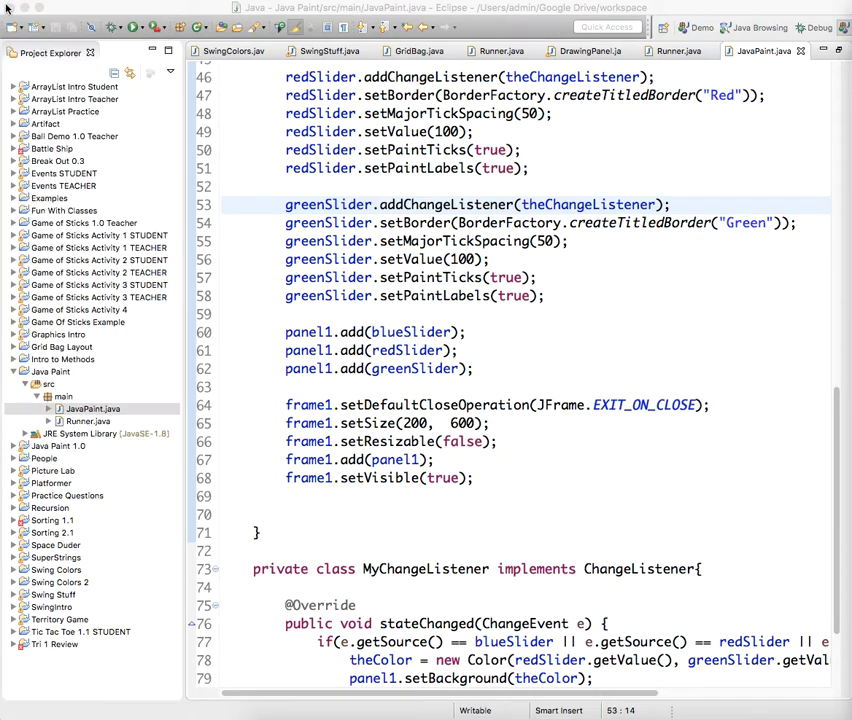
scroll(up, 3)
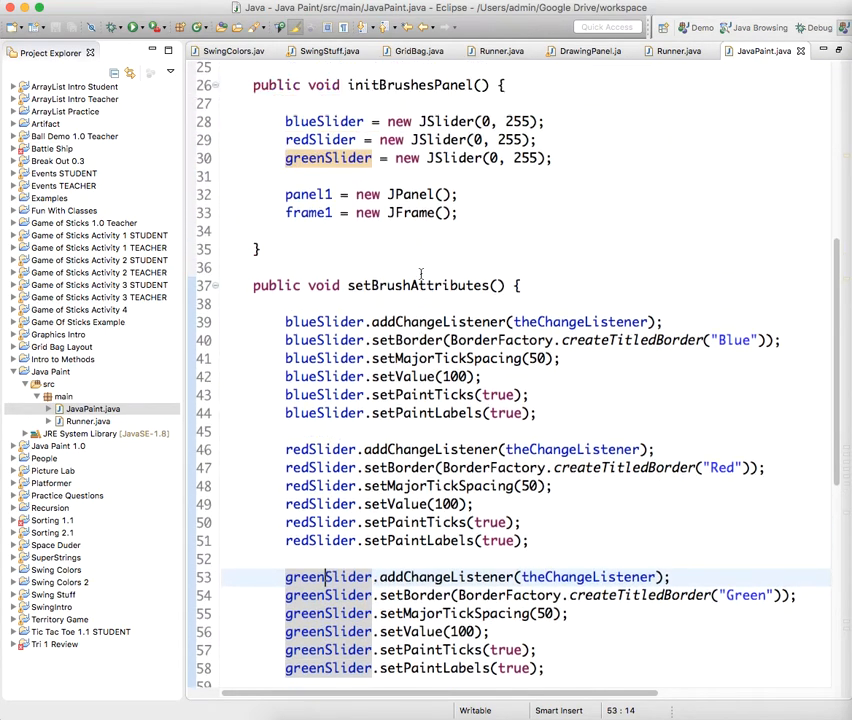
scroll(up, 3)
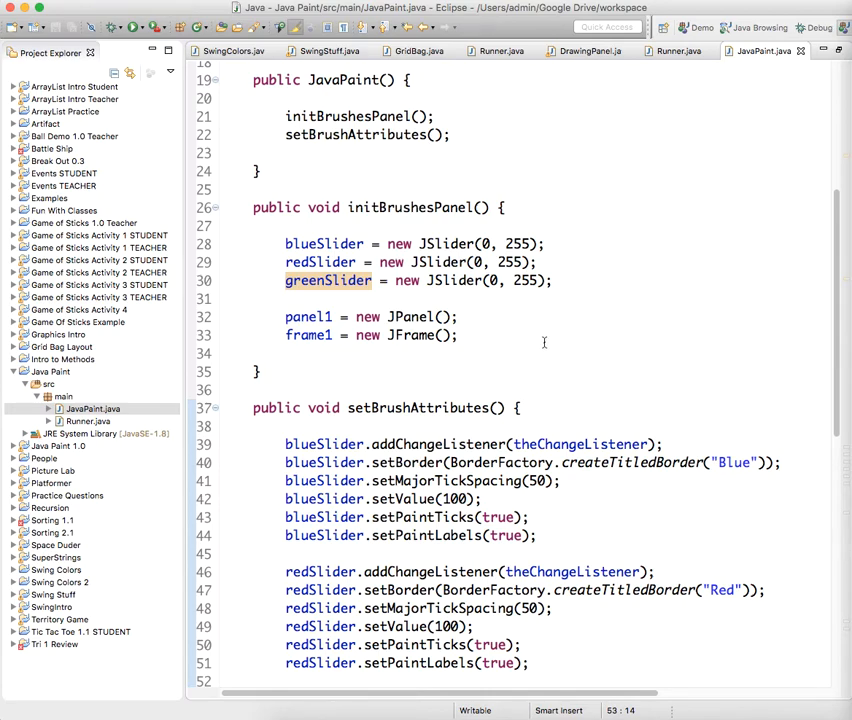
scroll(up, 3)
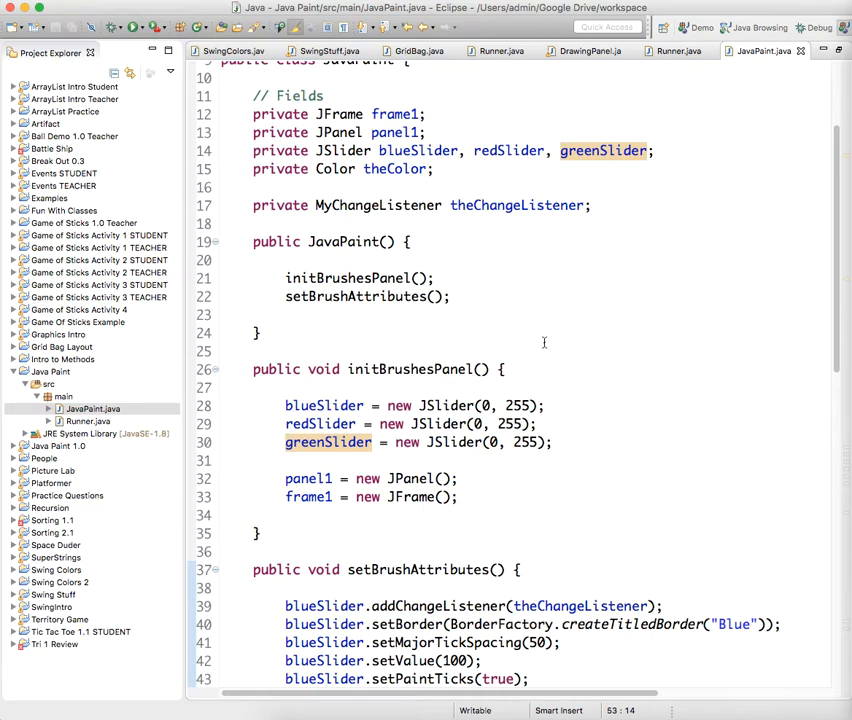
scroll(down, 3)
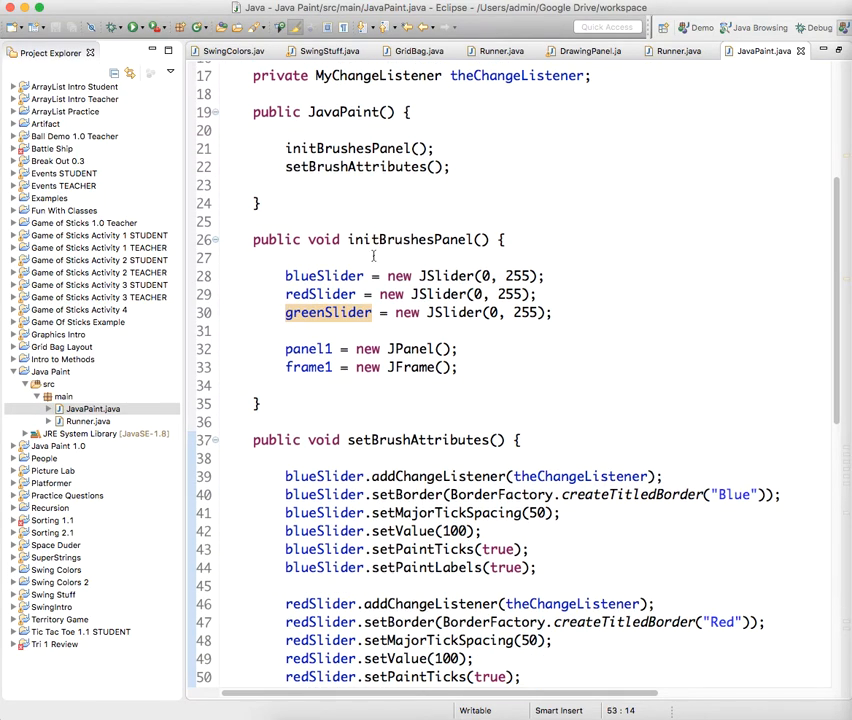
- Start initBrushesPanel with 'theChangeListener = new MyChangeListener();'
key(Return)
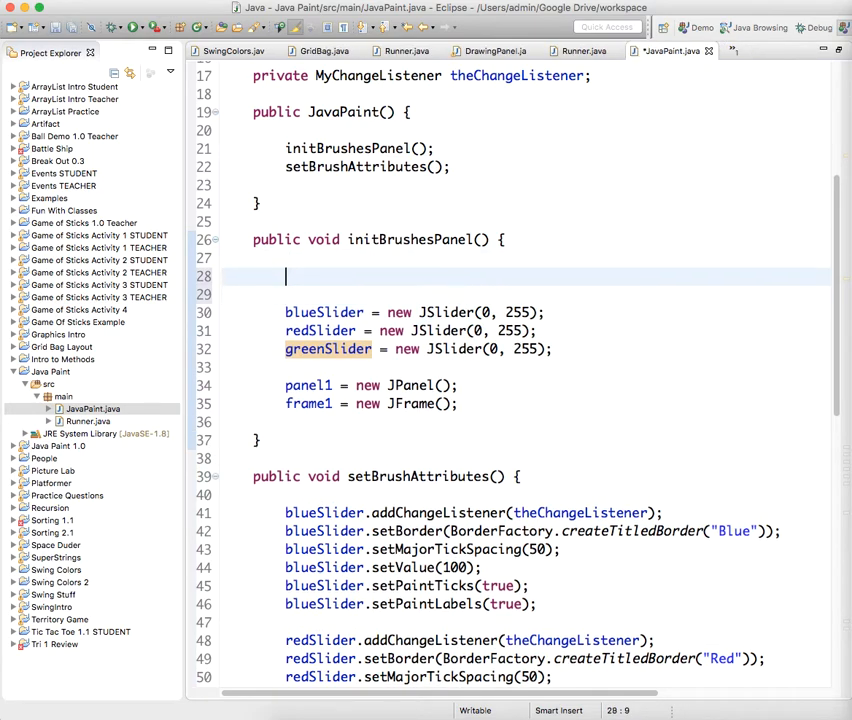
text(theChangeListener)
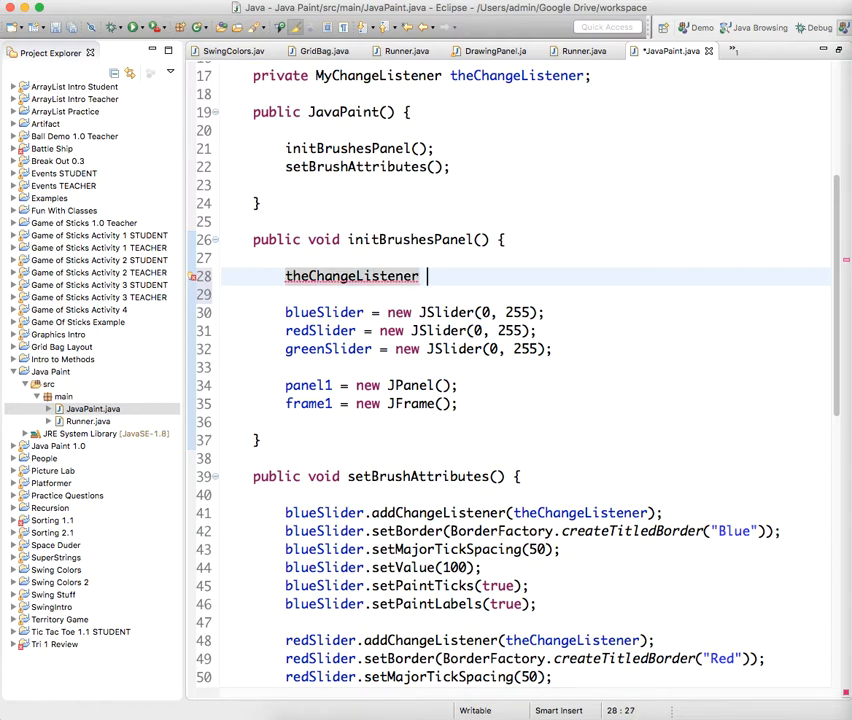
text(= new C)
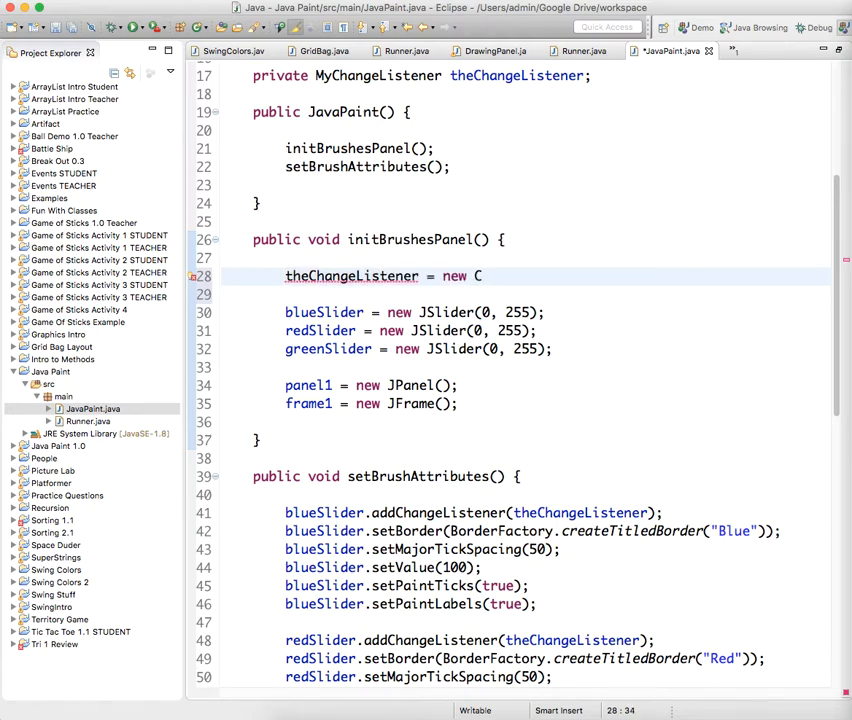
text(MY)
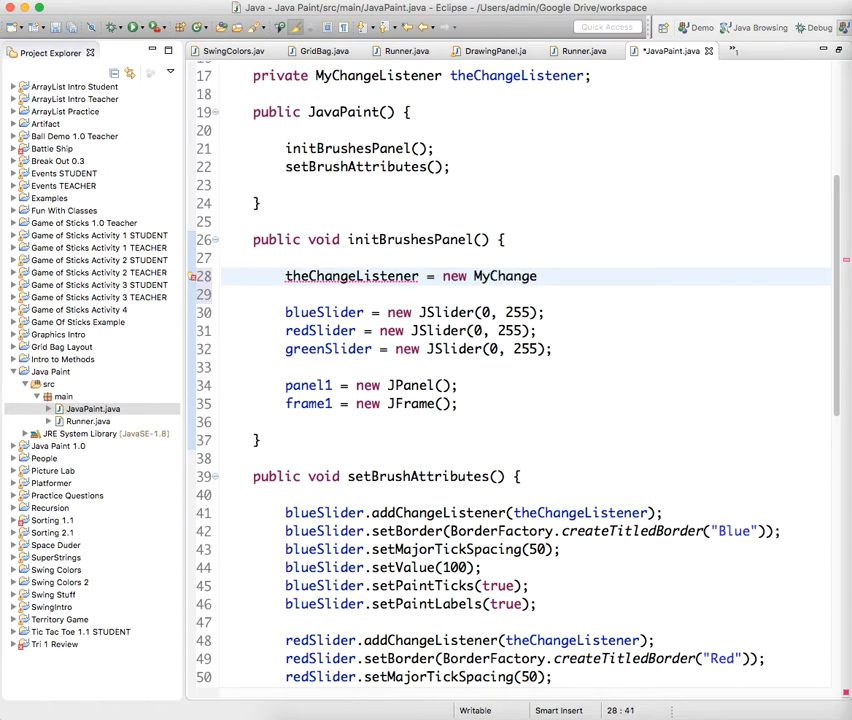
text(Listn)
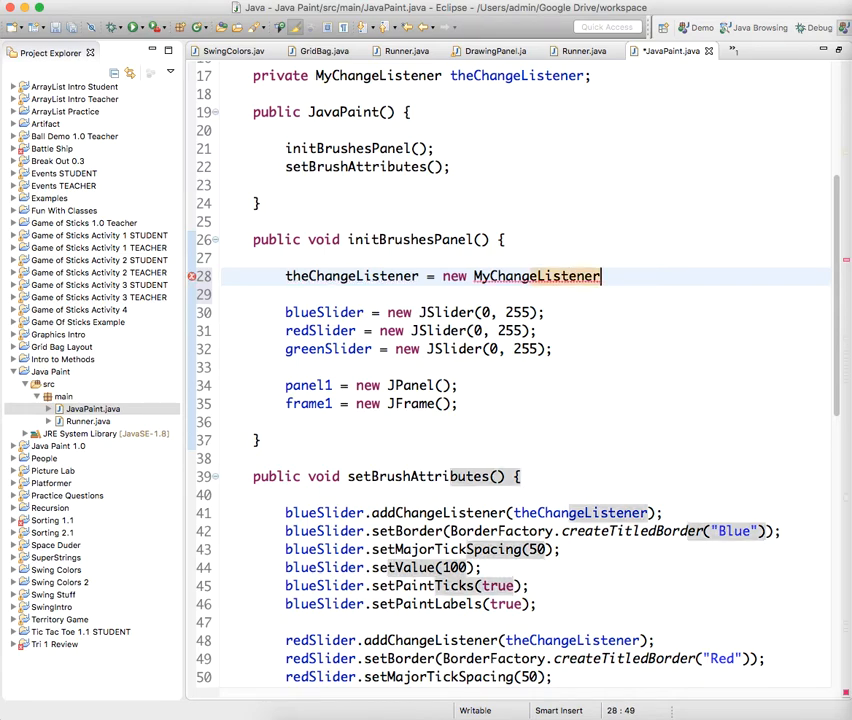
text(();)
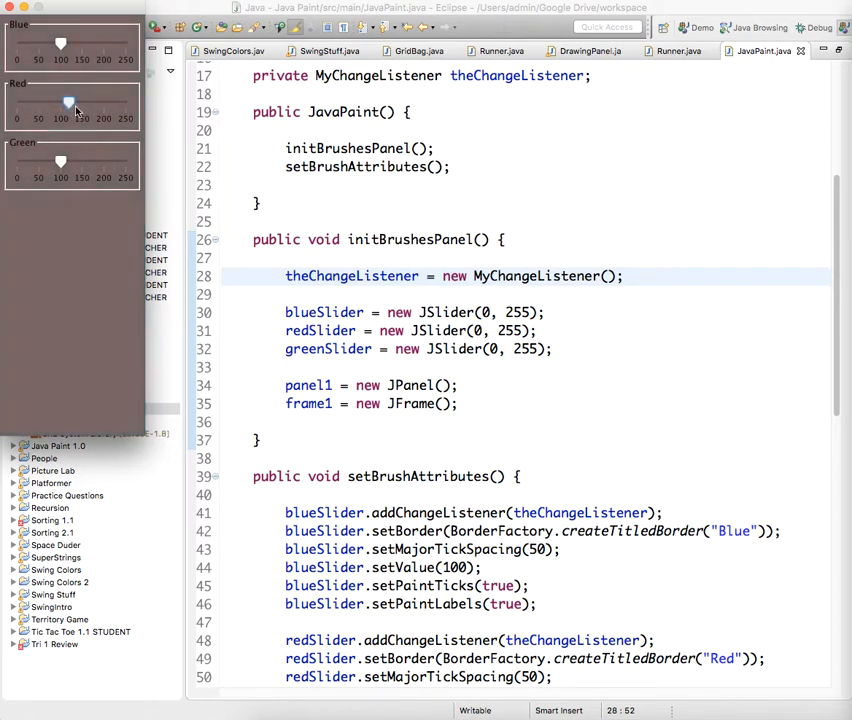
- Save and run JavaPaint to check its Red, Green and Blue sliders, then return to the editor
click(88, 52)
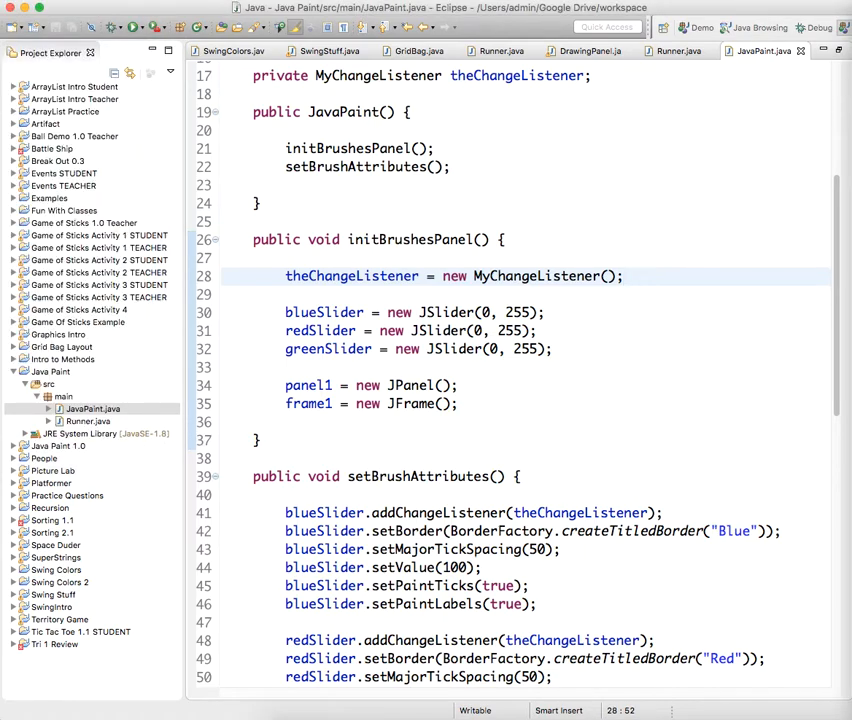